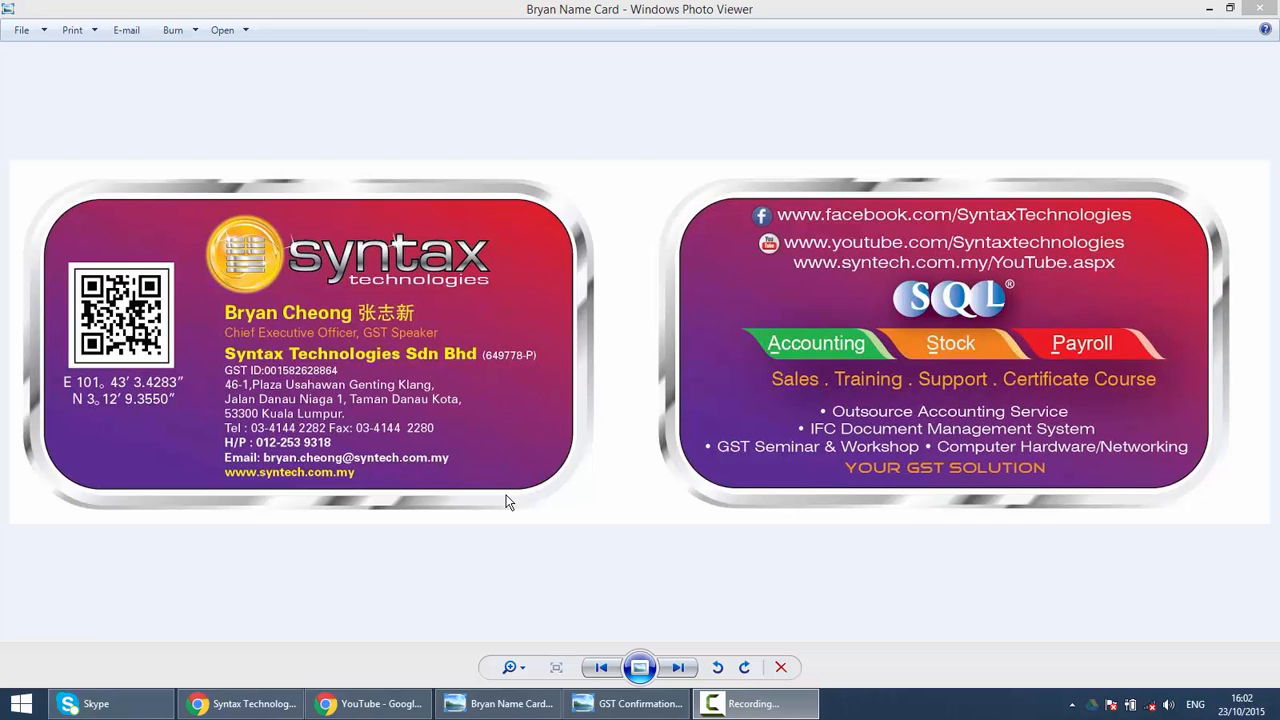
pyautogui.moveTo(485, 467)
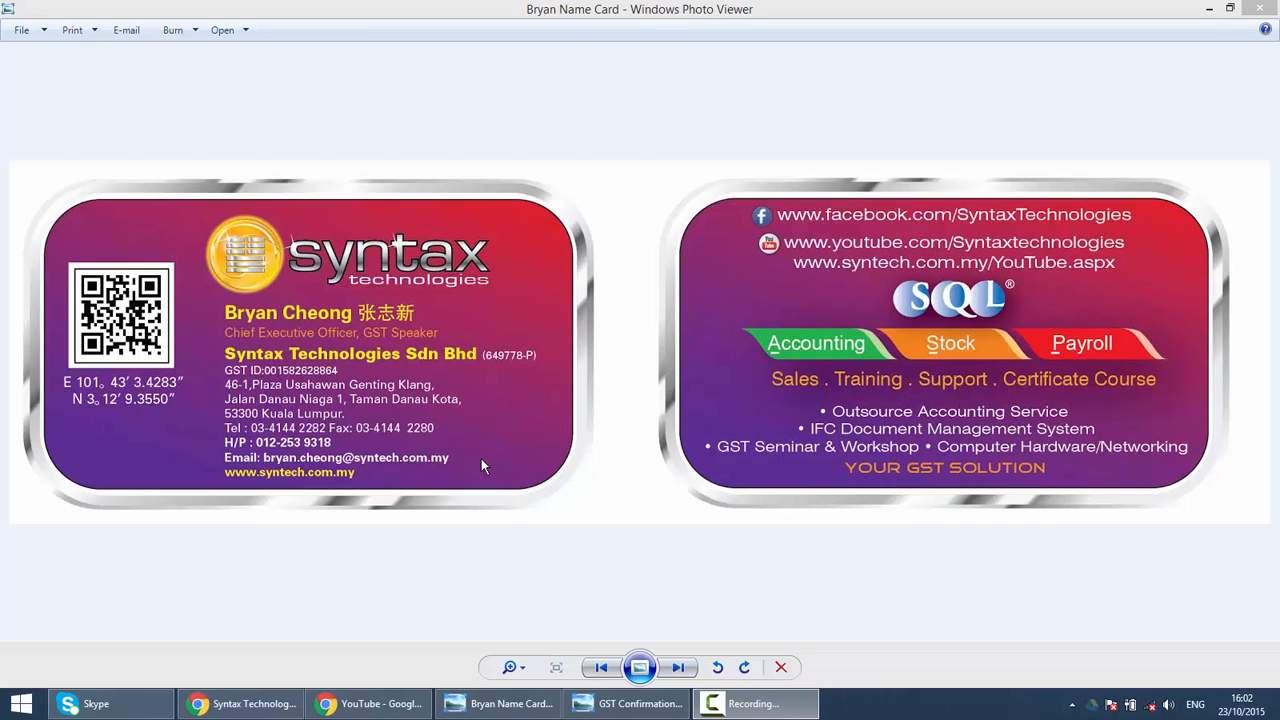
pyautogui.moveTo(419, 511)
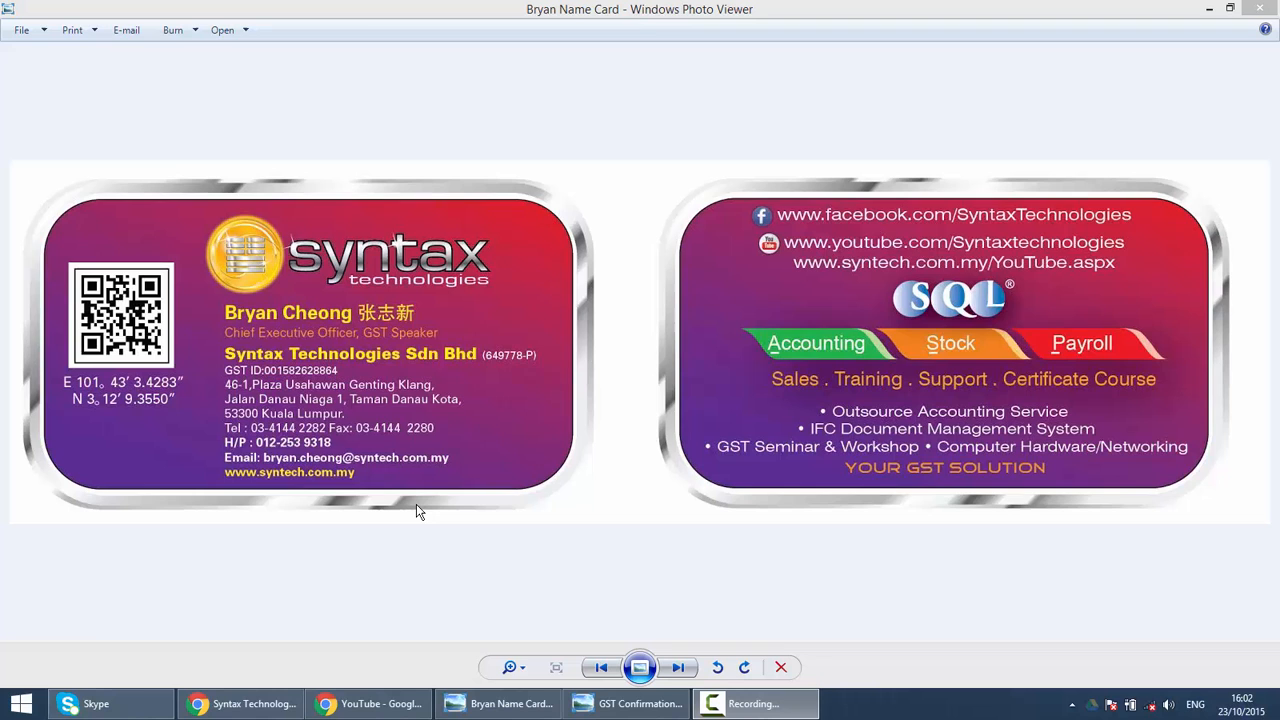
pyautogui.moveTo(350, 275)
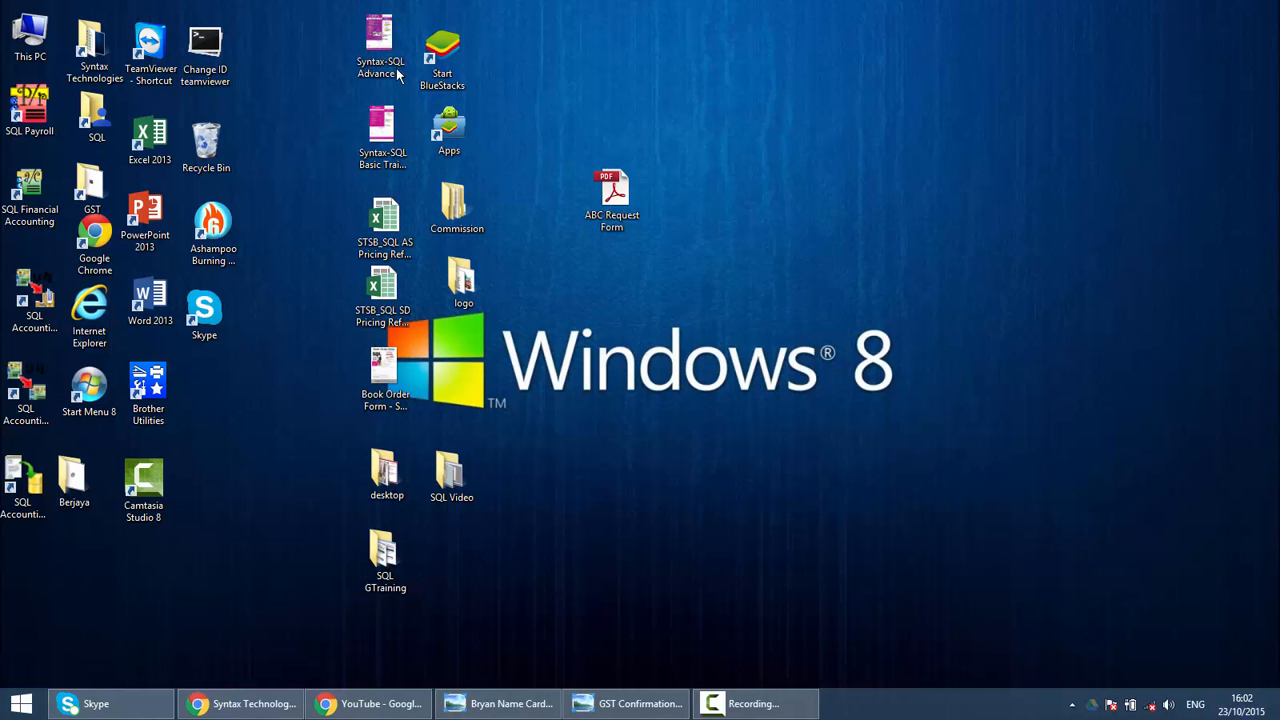
# Launch SQL Financial Accounting and log on to ABC SDN BHD with the ADMIN password
pyautogui.doubleClick(30, 190)
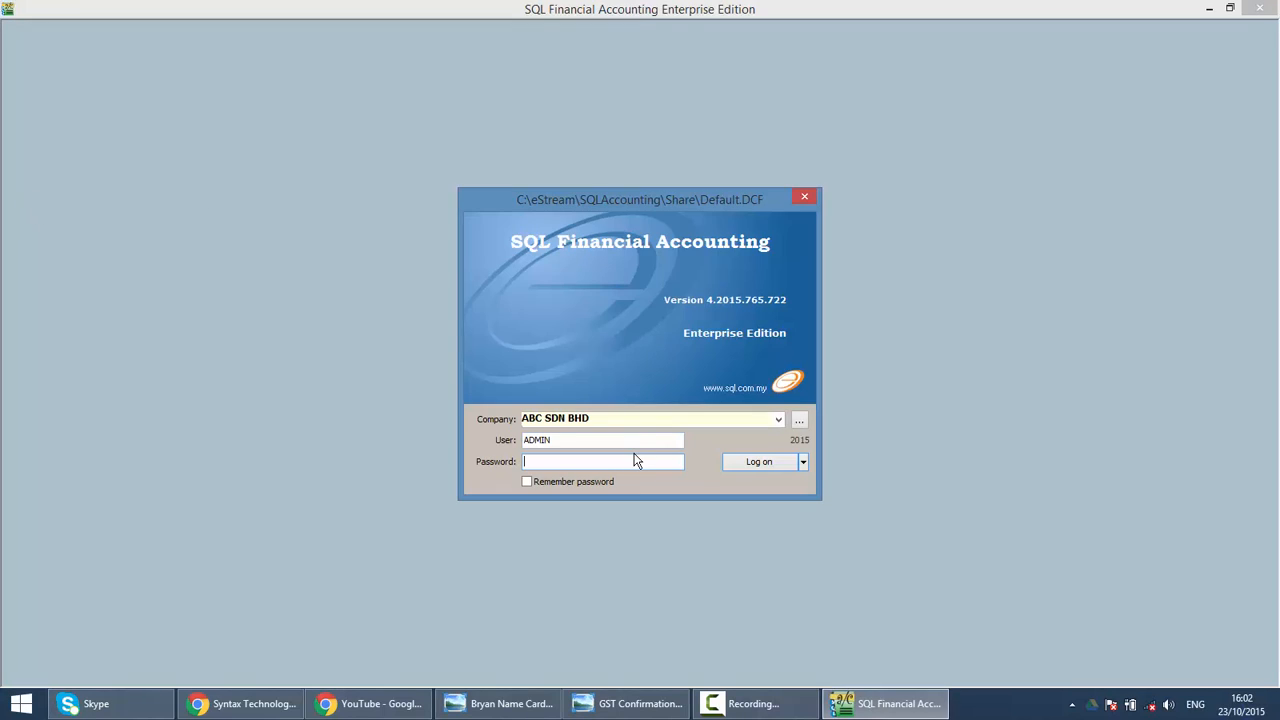
pyautogui.write('•')
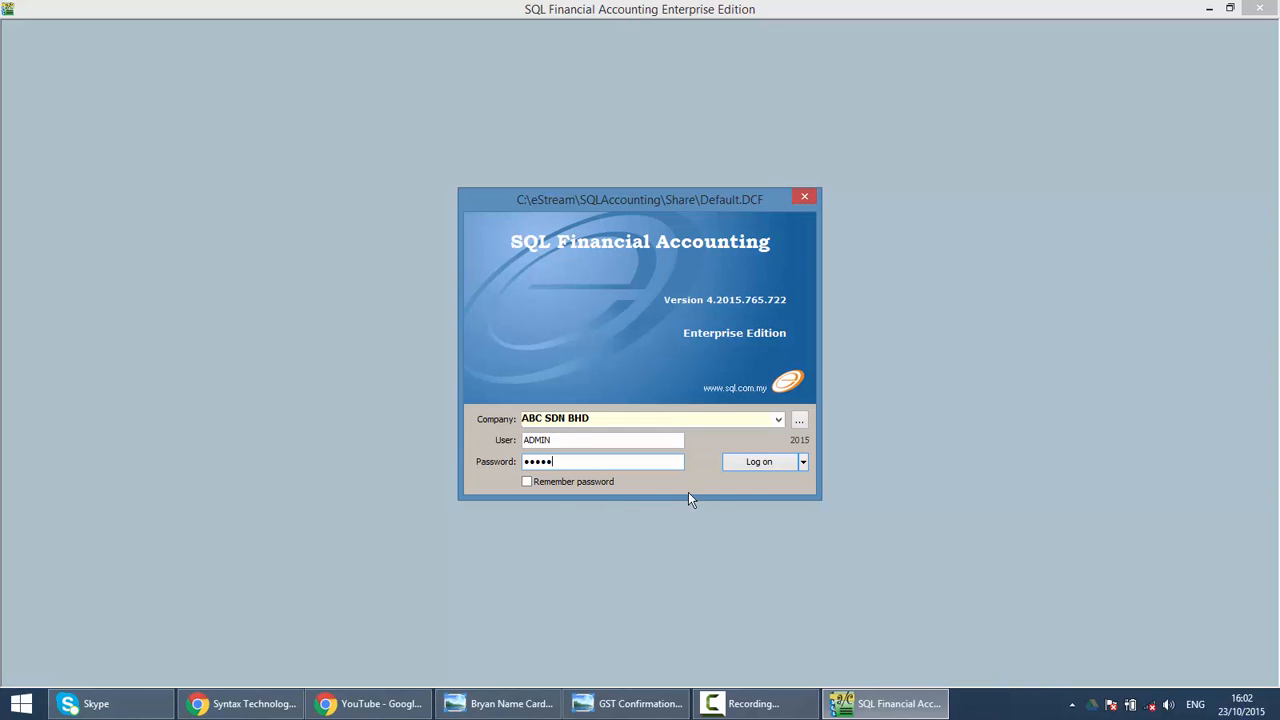
pyautogui.click(759, 461)
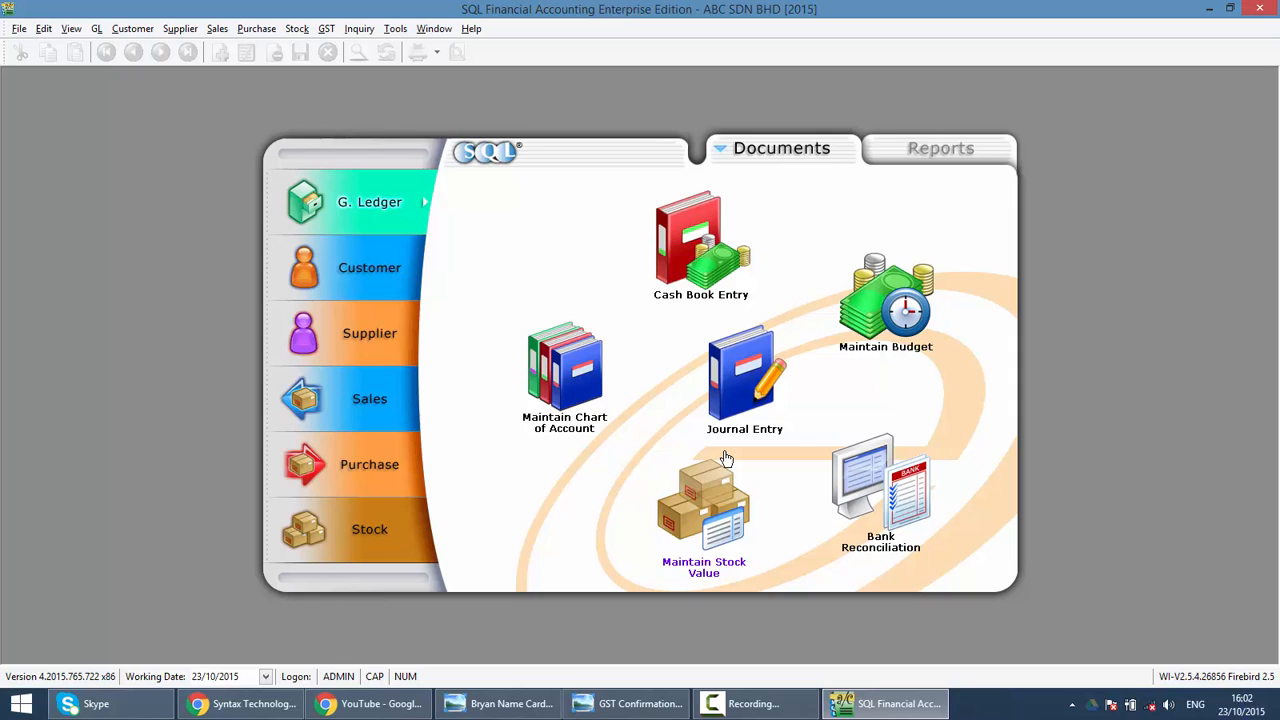
pyautogui.moveTo(799, 190)
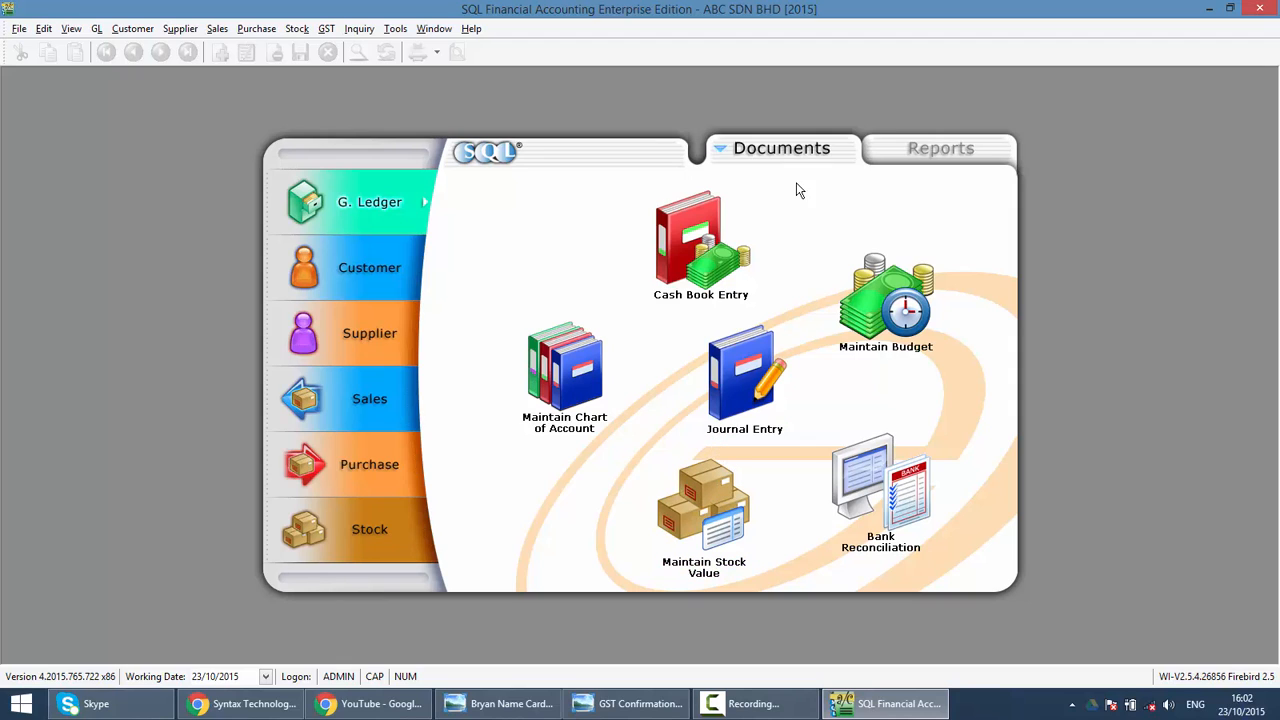
# Start the GST wizard, choose Malaysia with its flag, and acknowledge the permanent choice
pyautogui.click(326, 28)
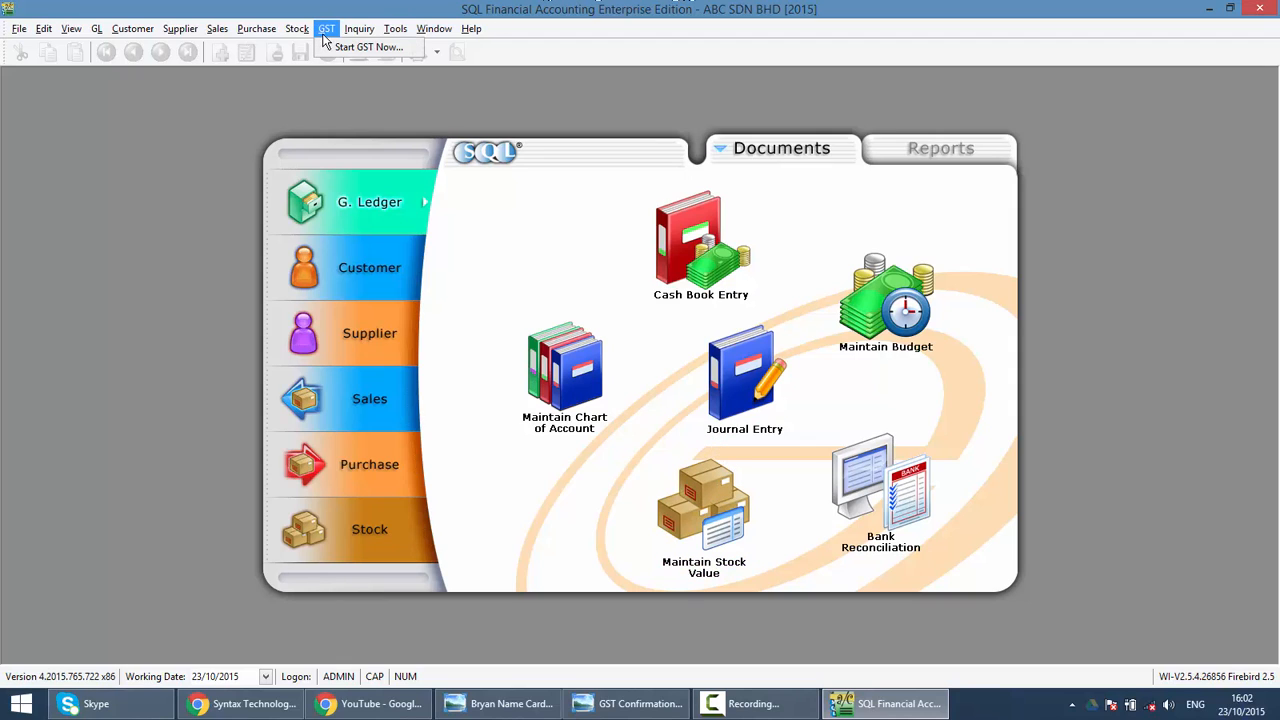
pyautogui.click(368, 47)
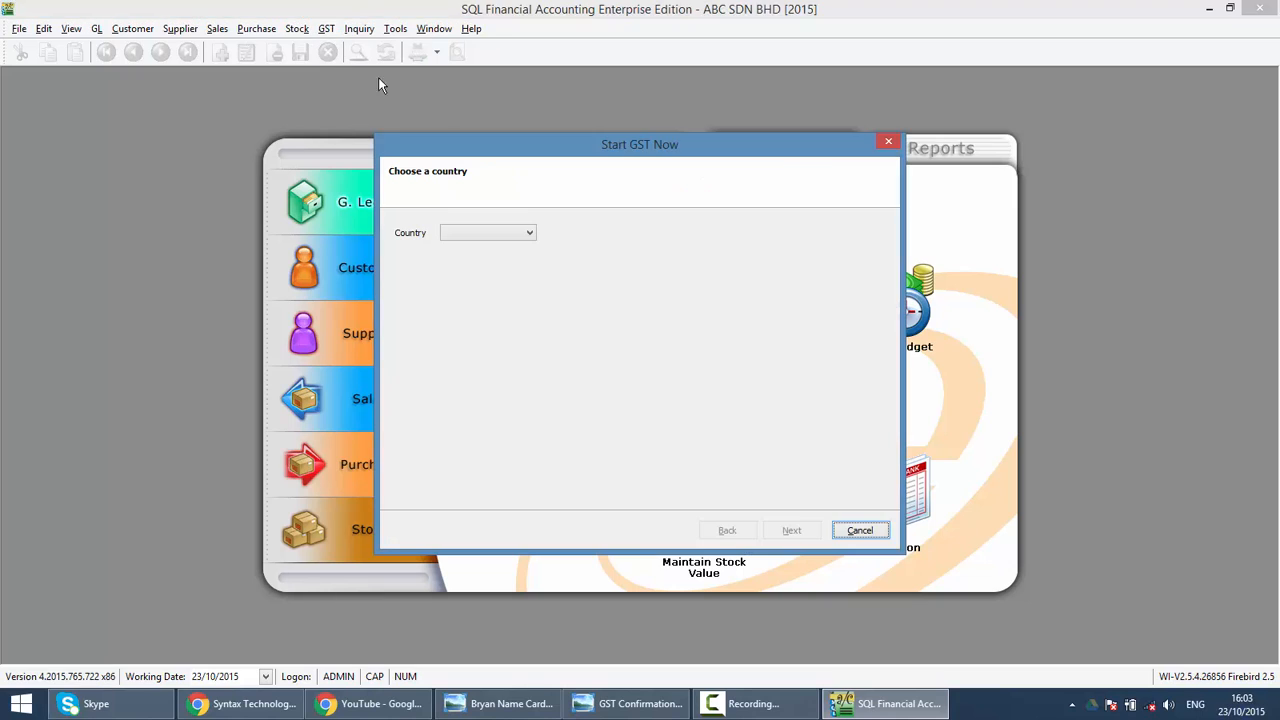
pyautogui.moveTo(518, 250)
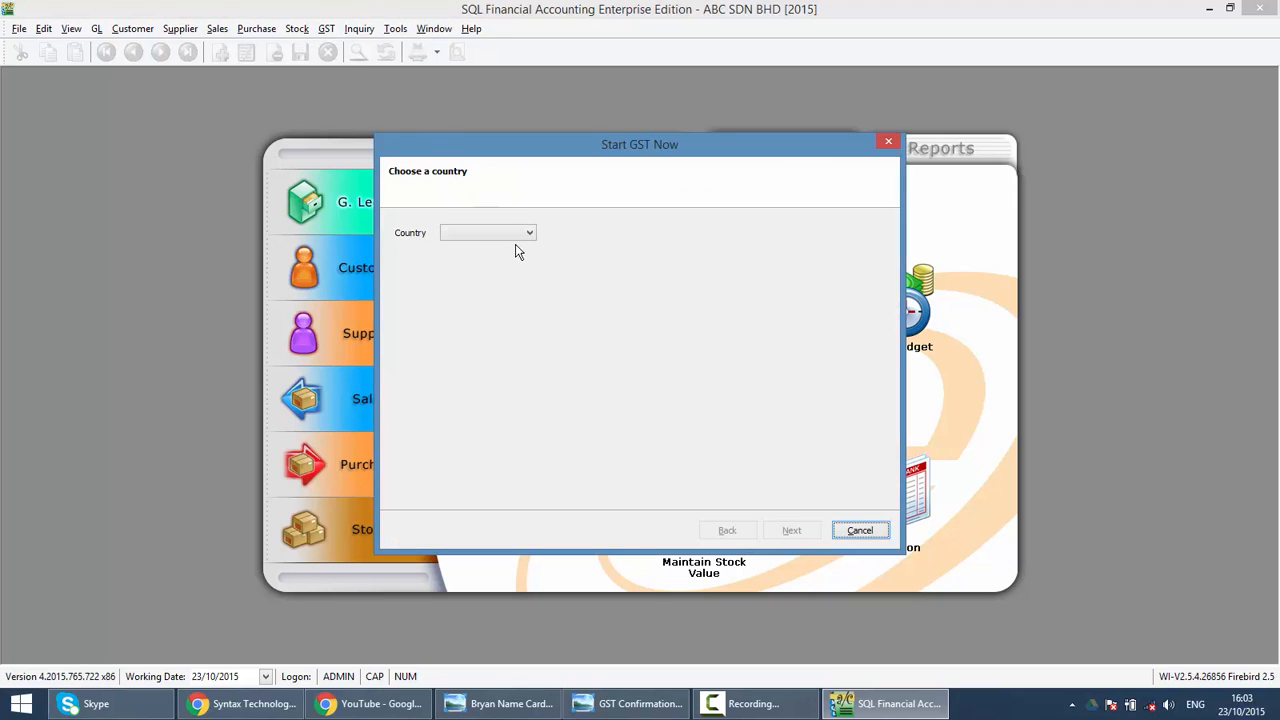
pyautogui.click(529, 232)
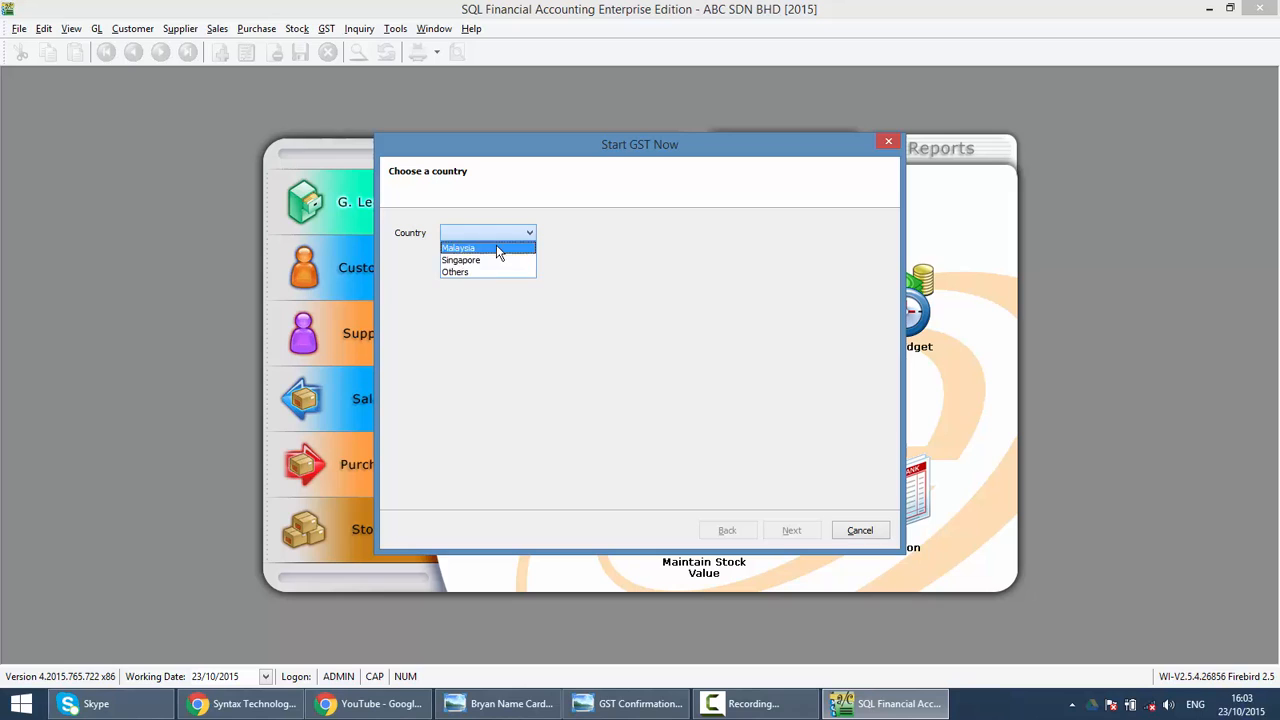
pyautogui.click(458, 247)
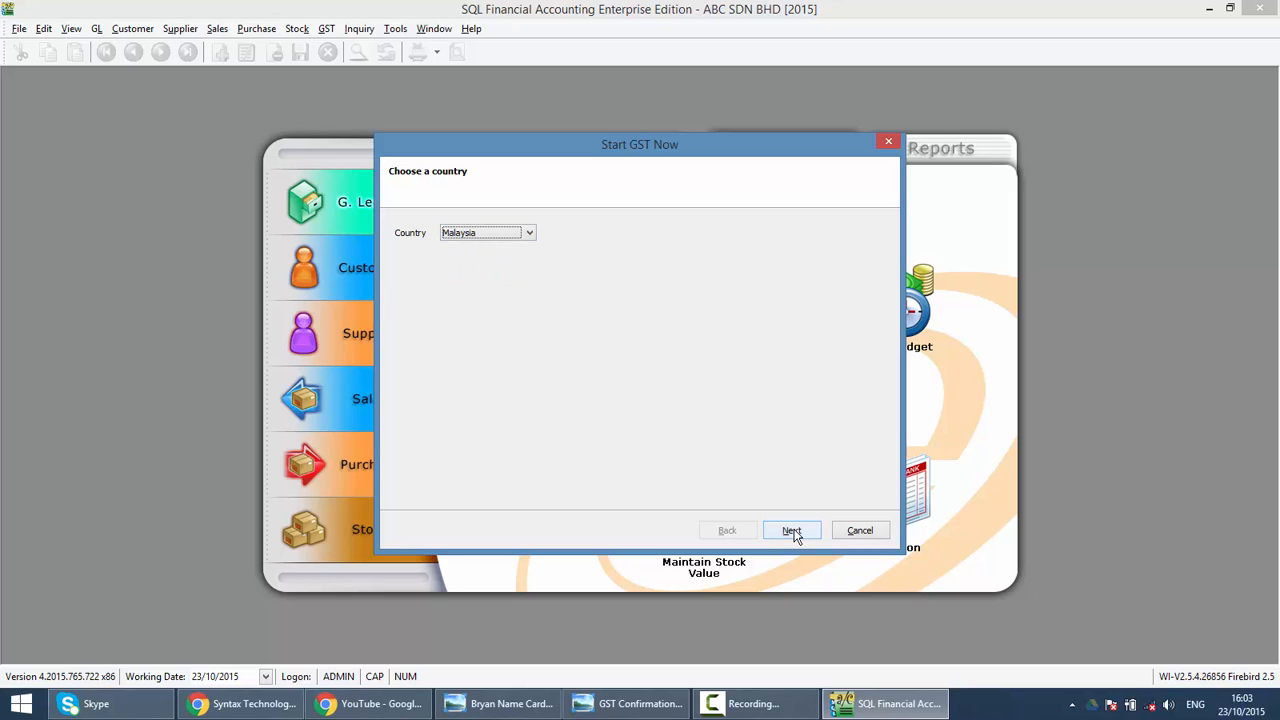
pyautogui.click(791, 530)
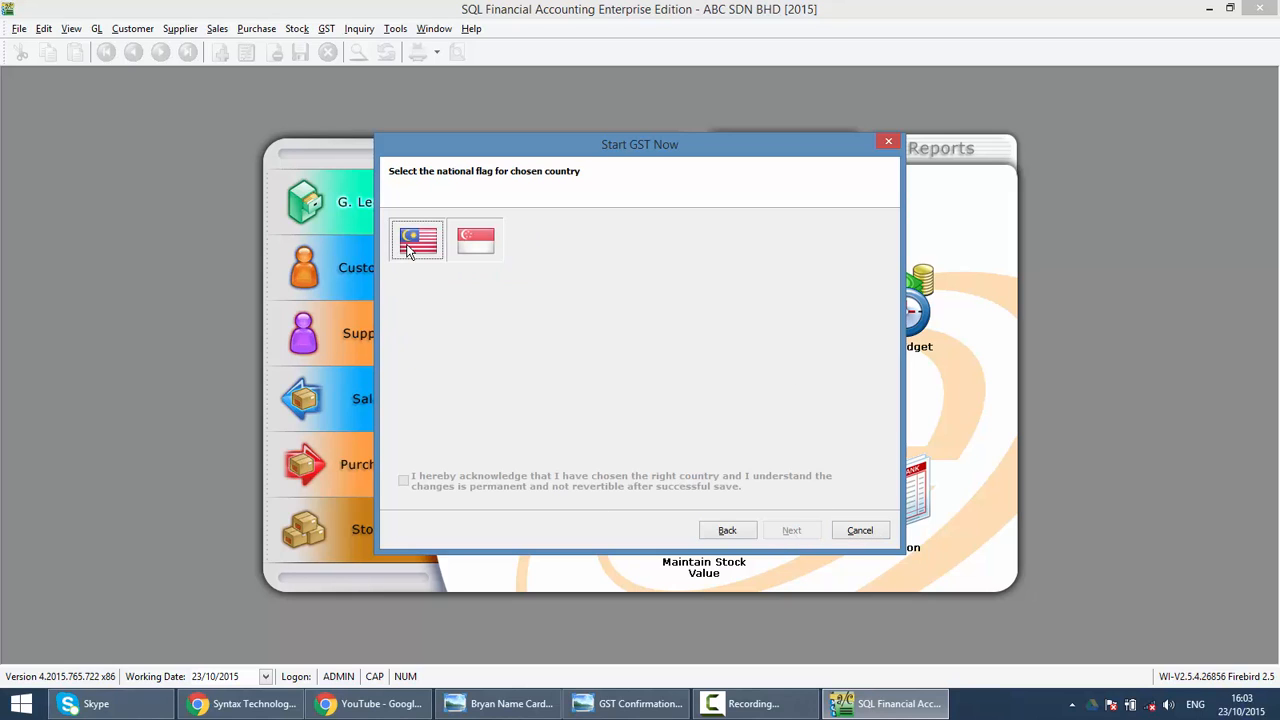
pyautogui.click(404, 480)
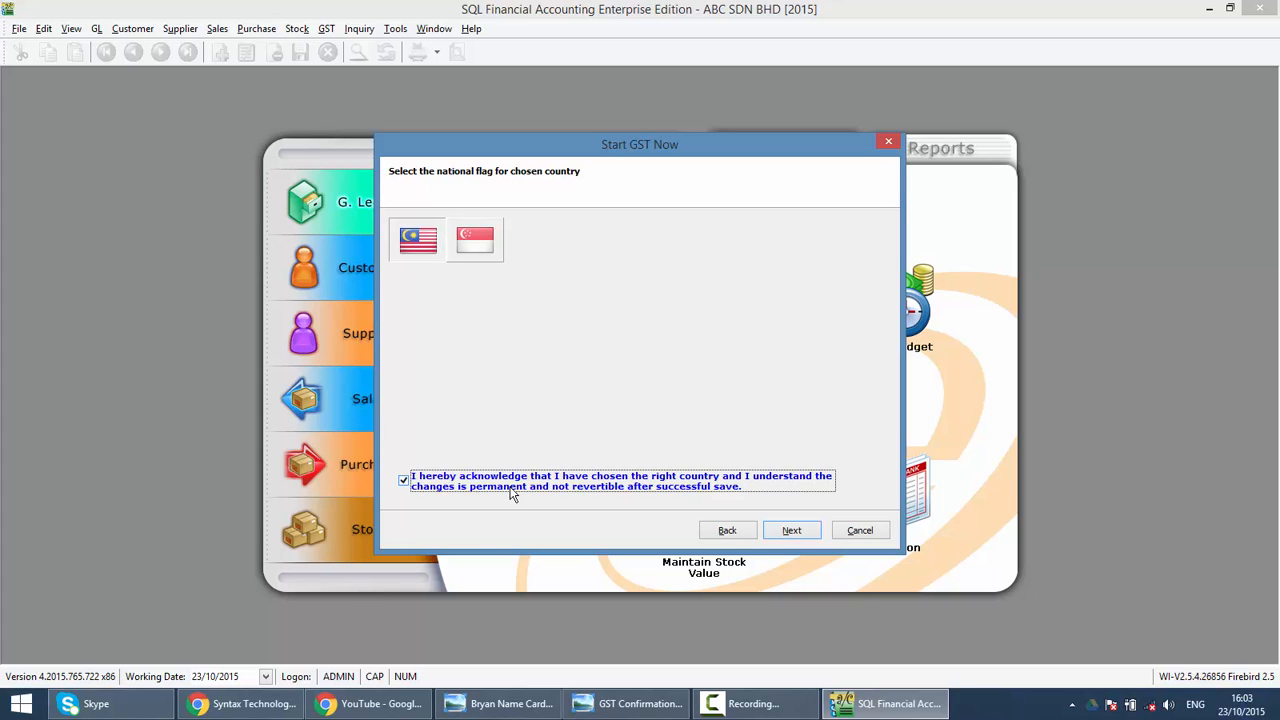
pyautogui.click(791, 530)
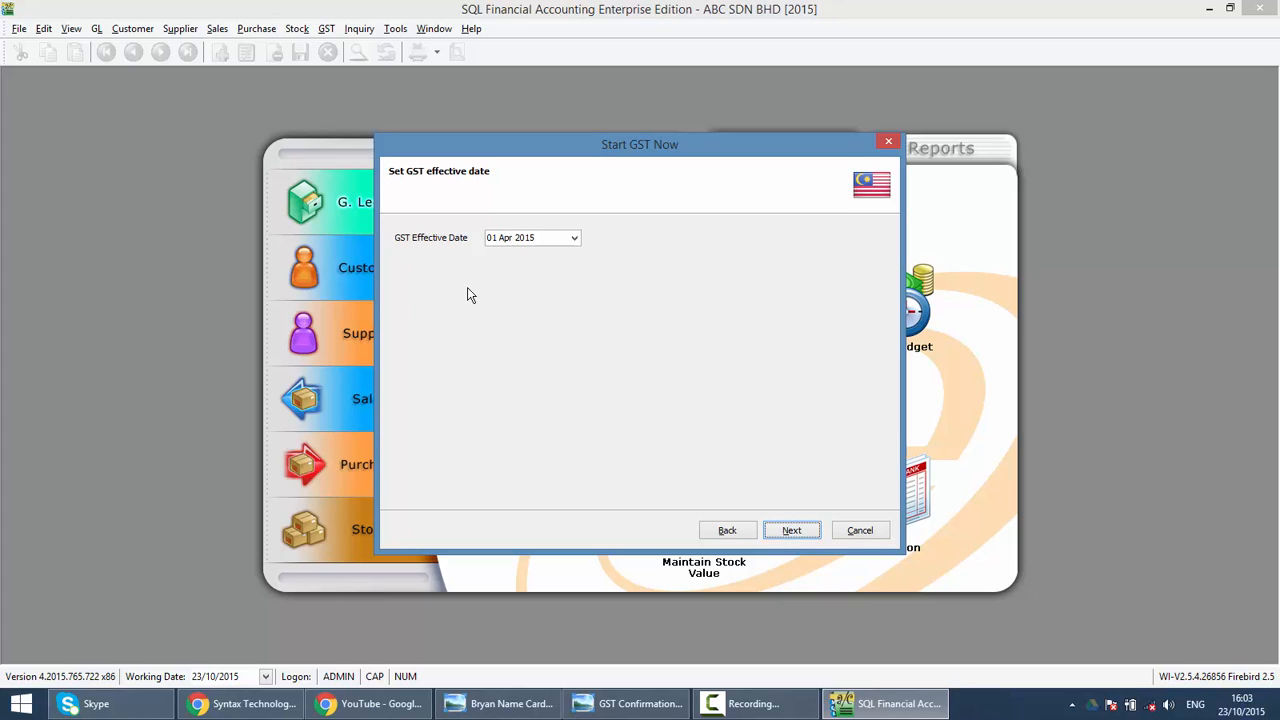
pyautogui.moveTo(460, 355)
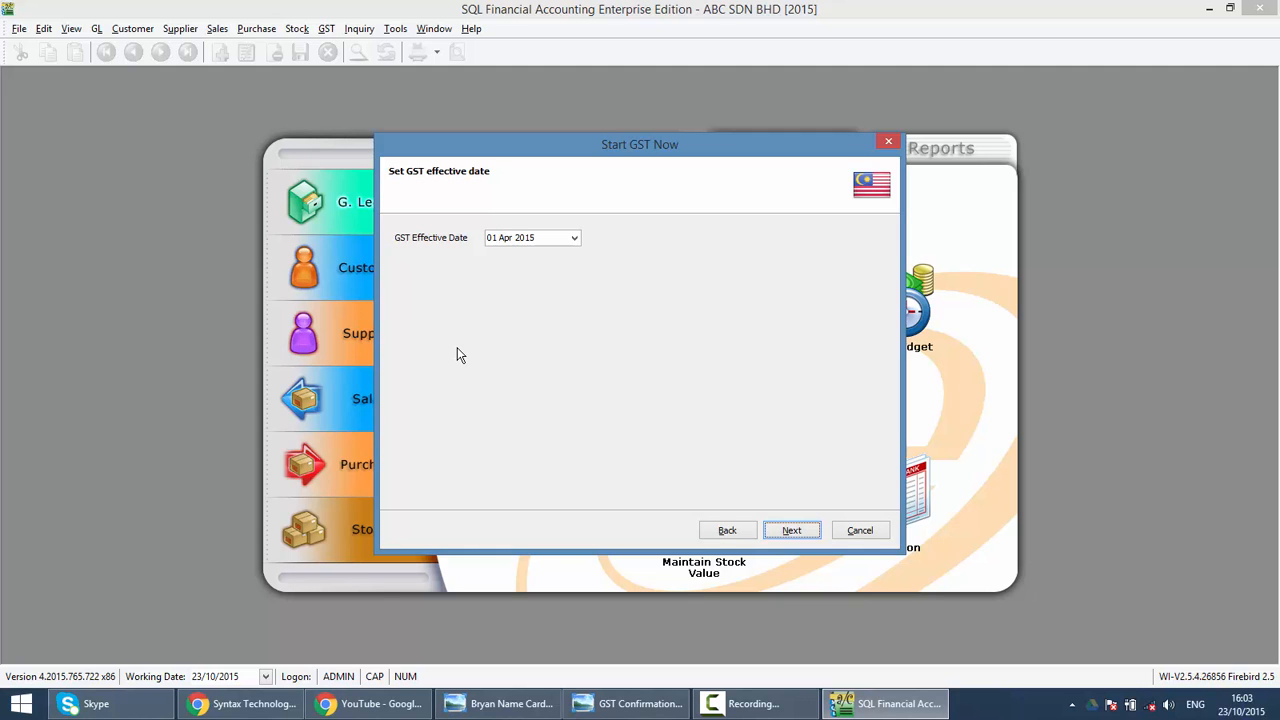
pyautogui.moveTo(645, 647)
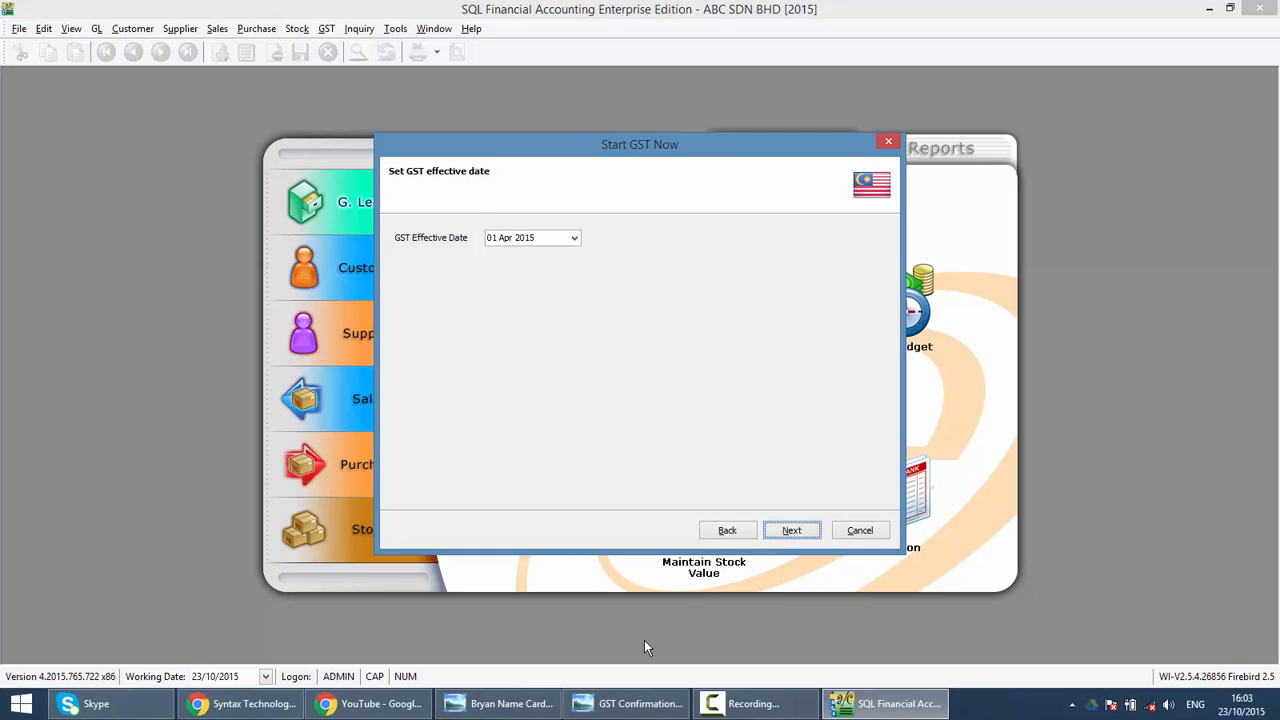
pyautogui.click(625, 703)
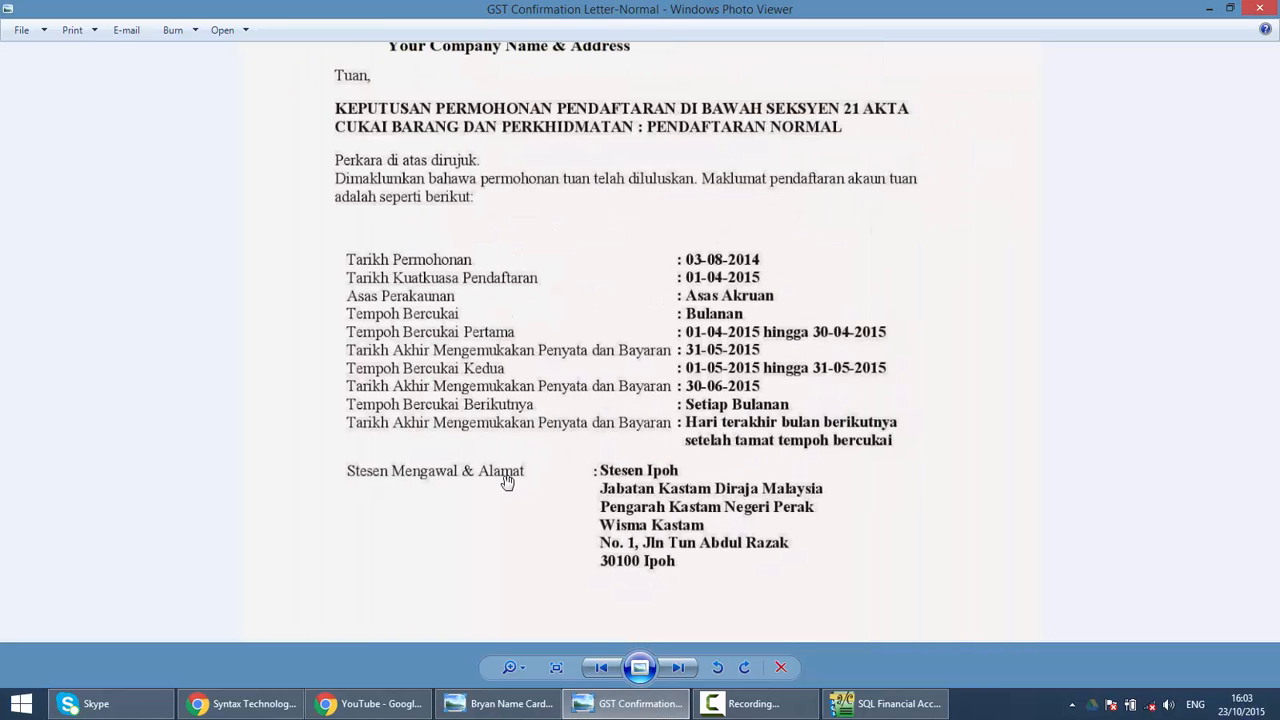
pyautogui.moveTo(513, 470)
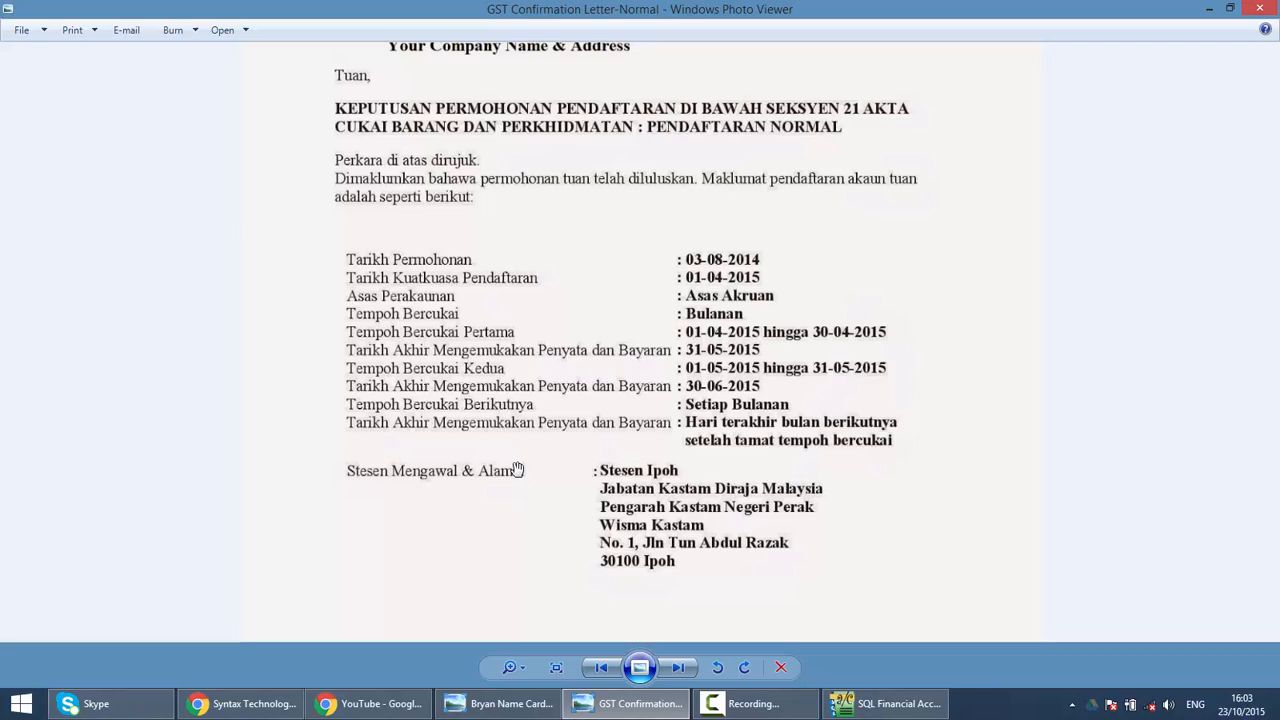
pyautogui.moveTo(377, 291)
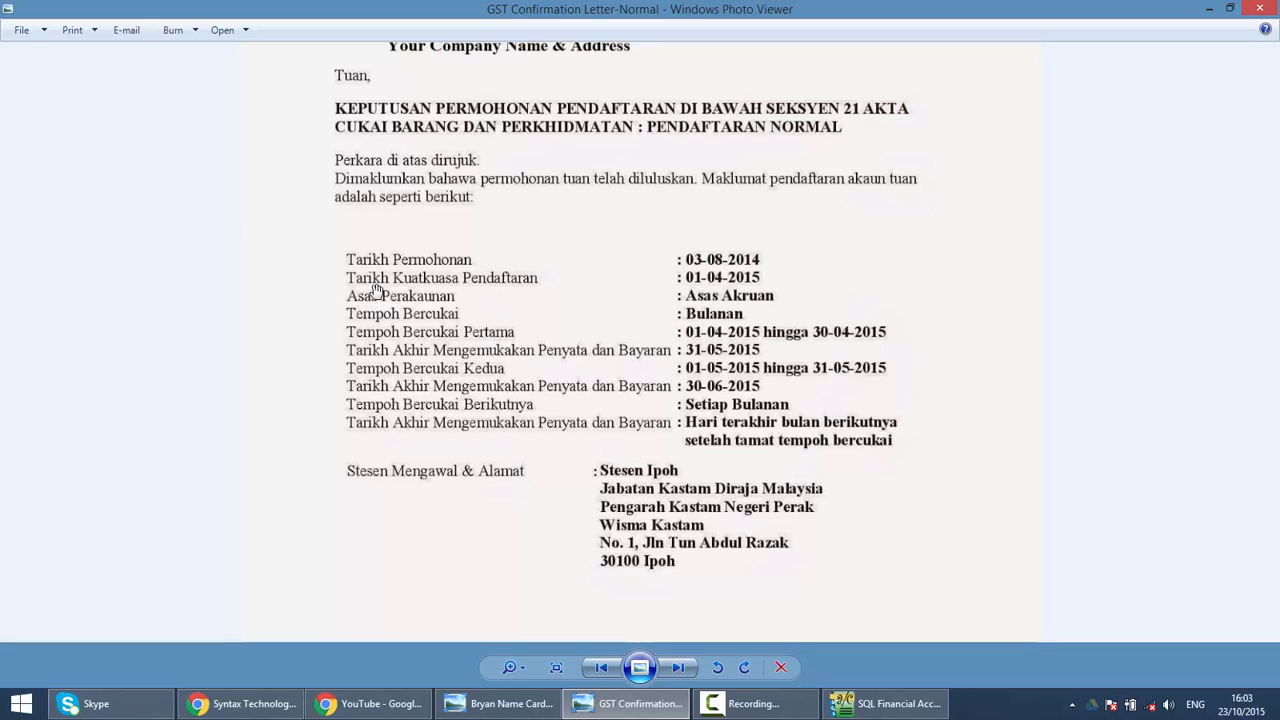
pyautogui.moveTo(531, 299)
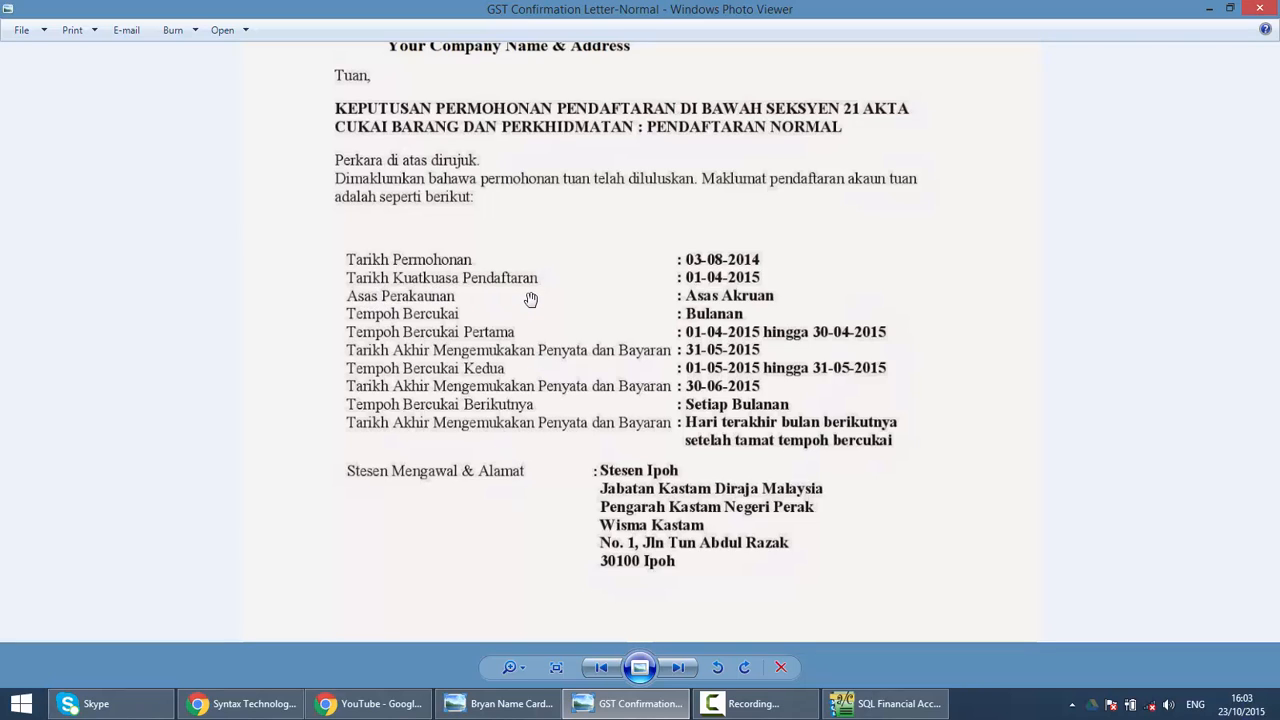
pyautogui.moveTo(687, 309)
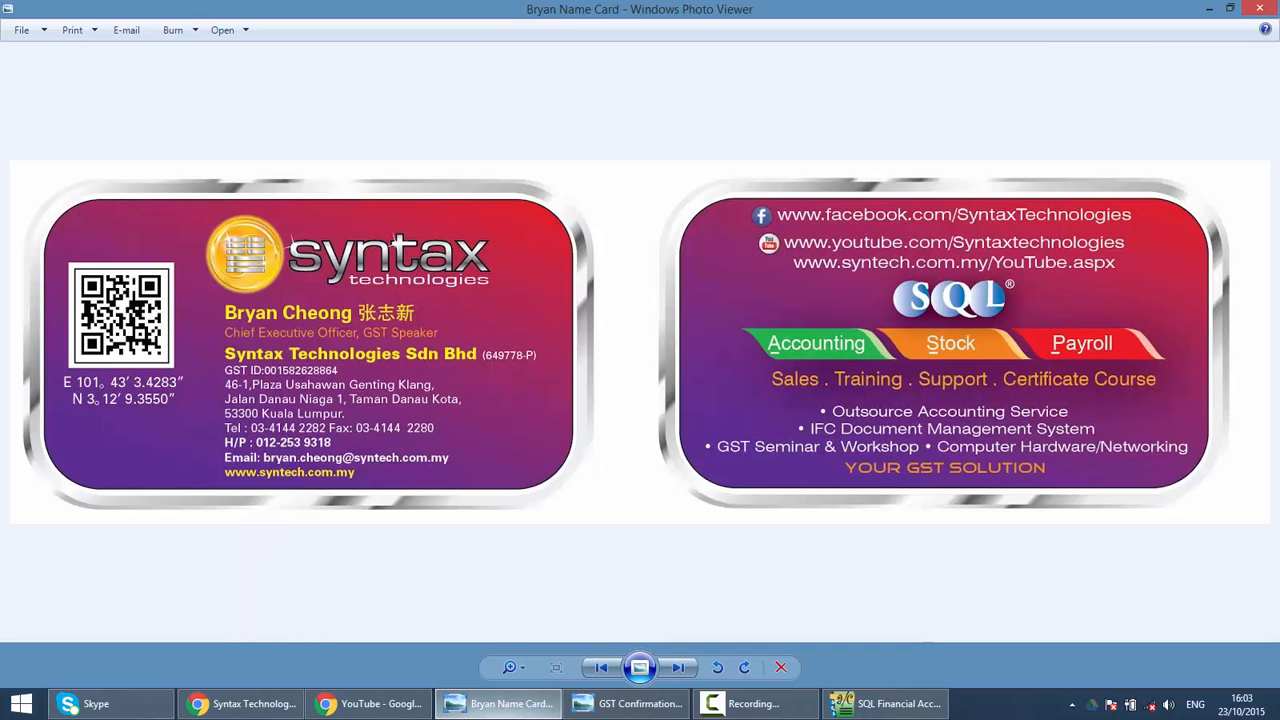
# Return to the GST wizard and accept the 01 Apr 2015 effective date
pyautogui.click(884, 703)
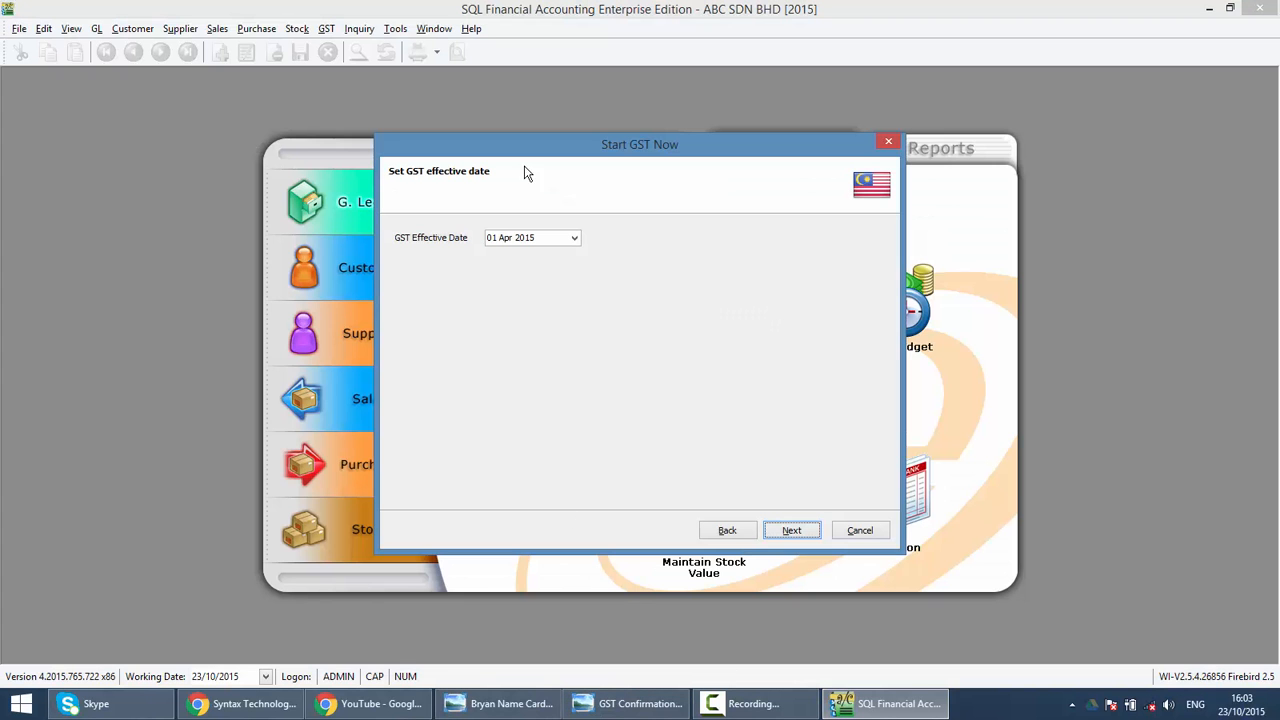
pyautogui.moveTo(556, 280)
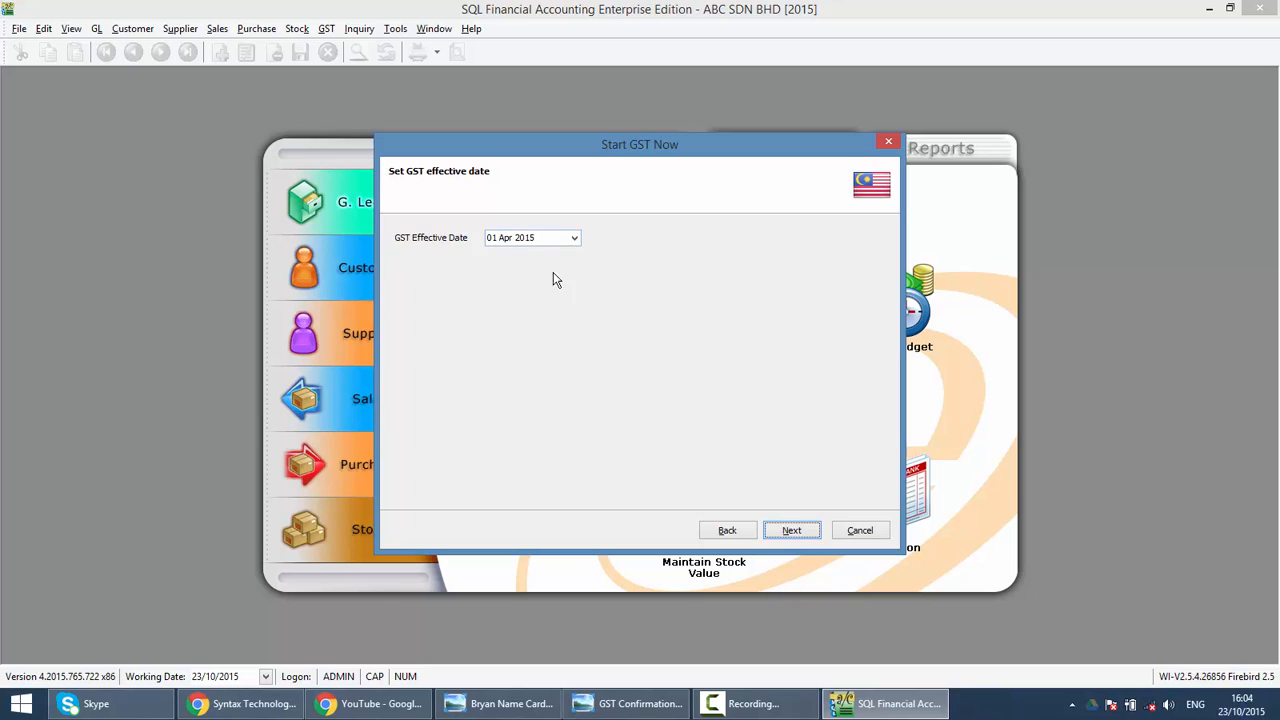
pyautogui.moveTo(577, 288)
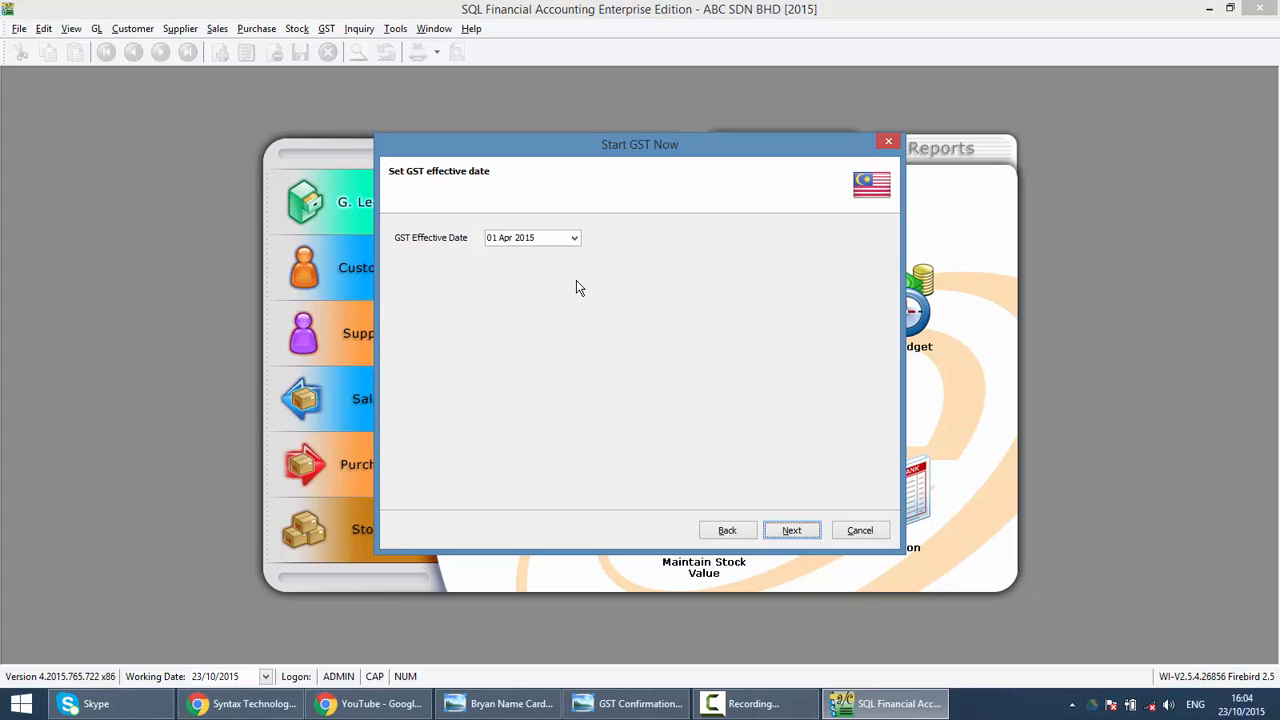
pyautogui.moveTo(813, 525)
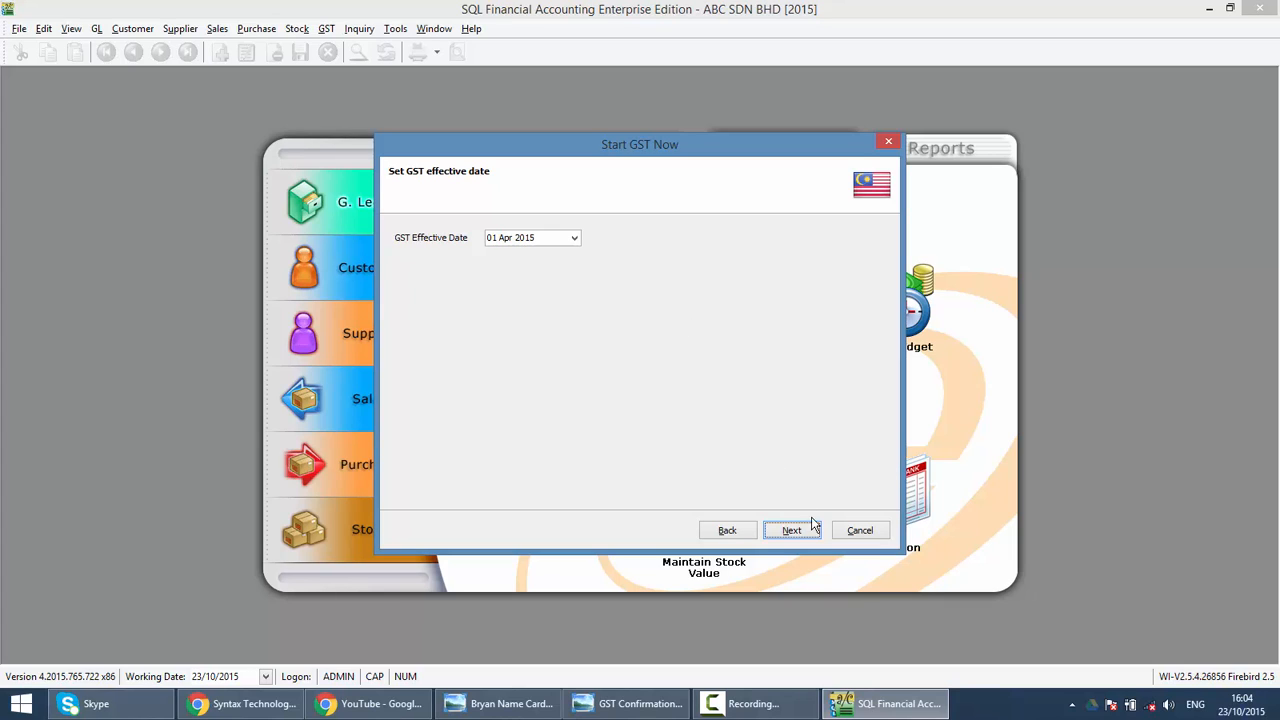
pyautogui.click(791, 530)
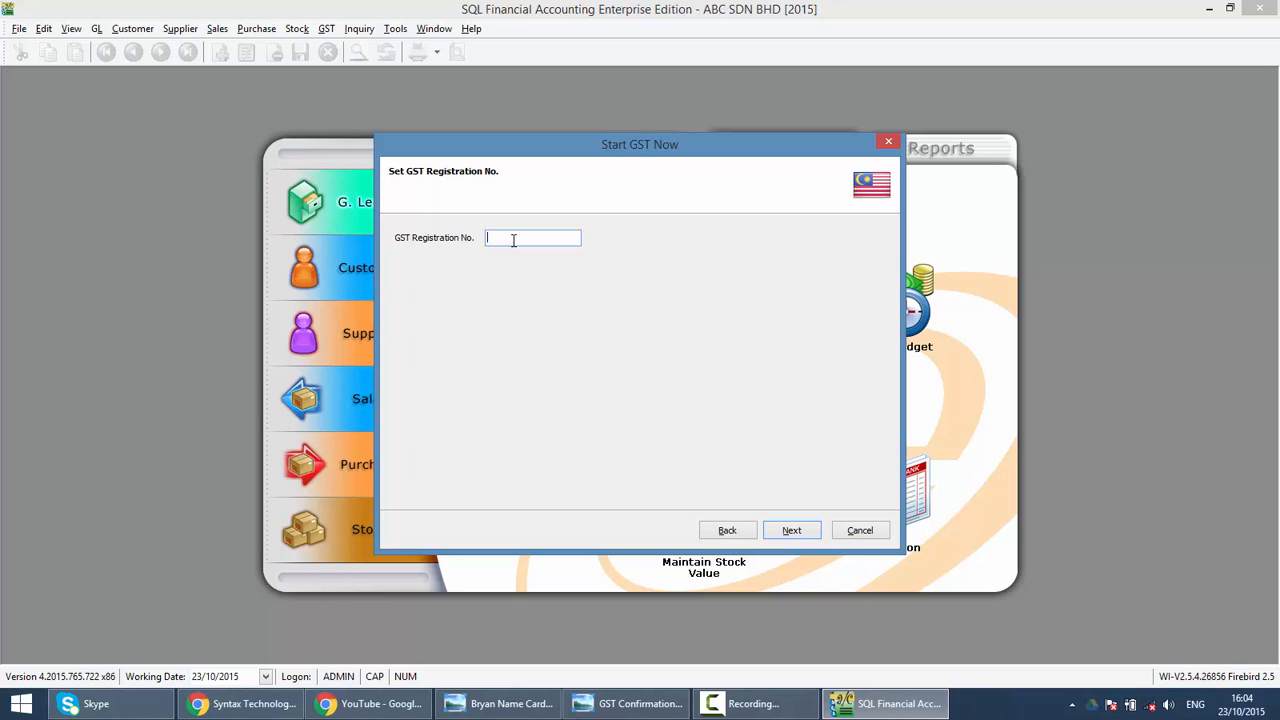
# Continue past the GST registration number page to the Maintain GL Account page
pyautogui.click(791, 530)
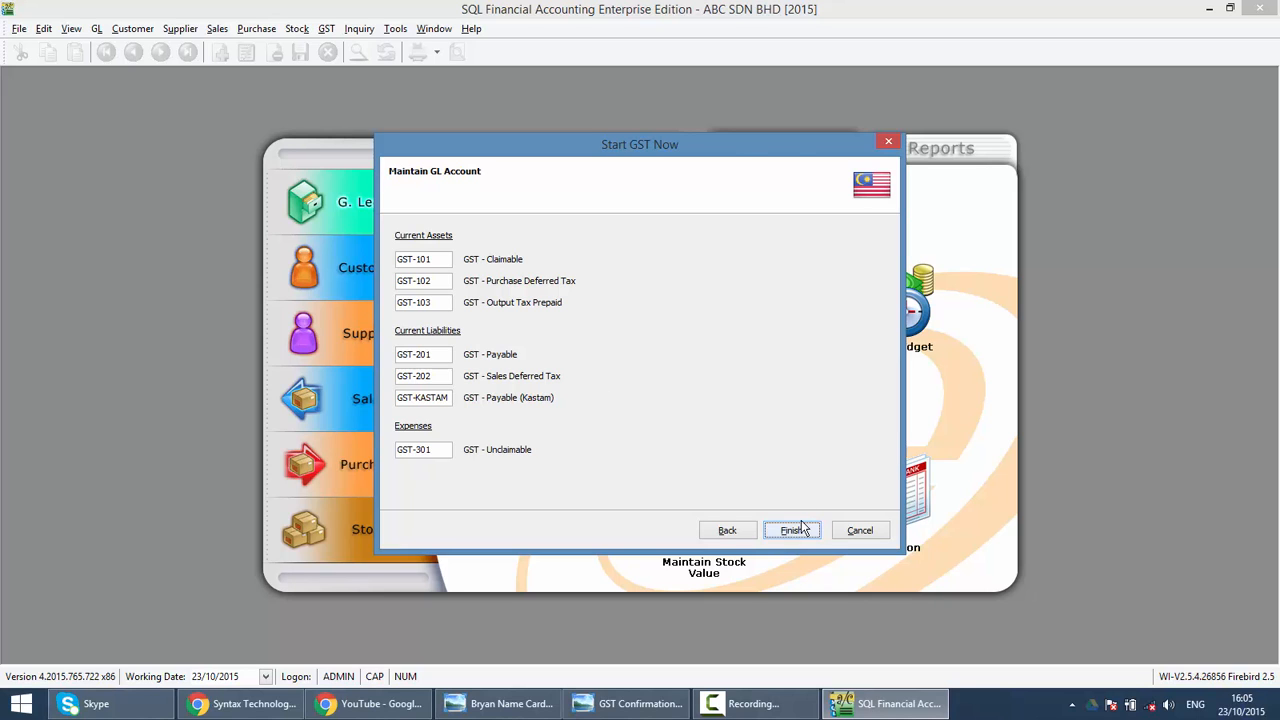
# Finish the GST wizard, acknowledge the re-logon notice, and log back on to ABC SDN BHD
pyautogui.click(791, 530)
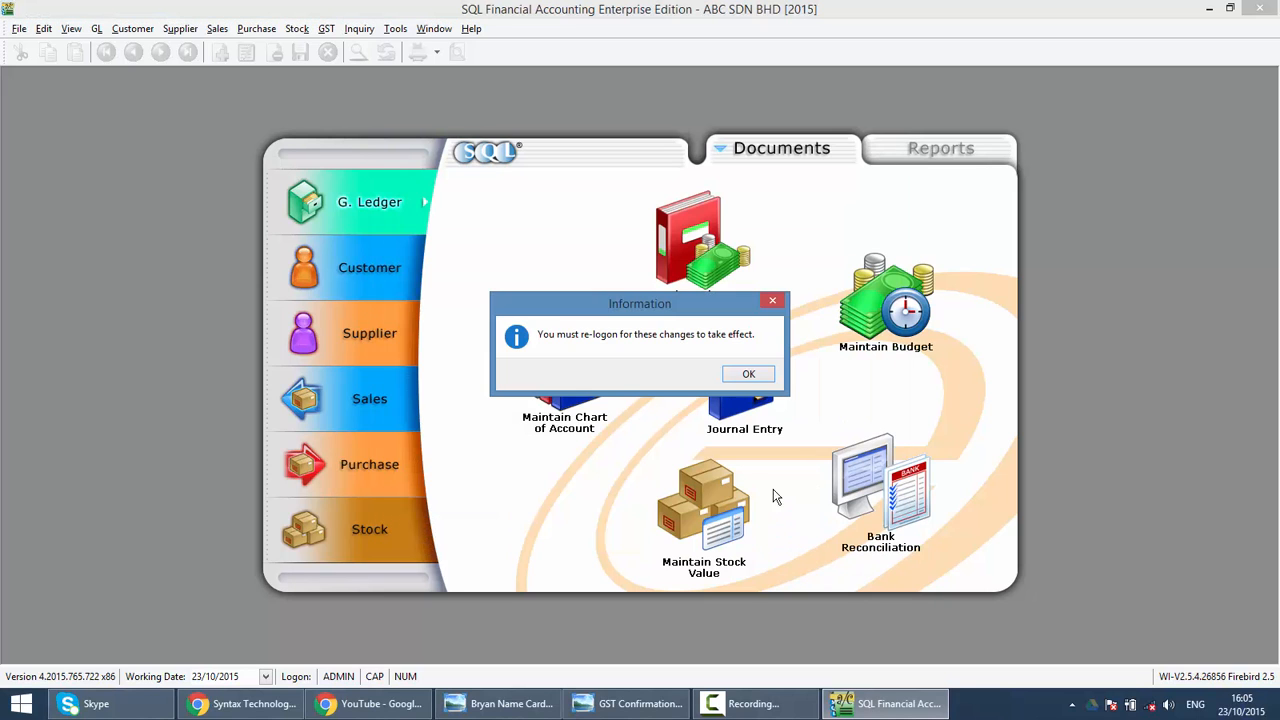
pyautogui.click(748, 373)
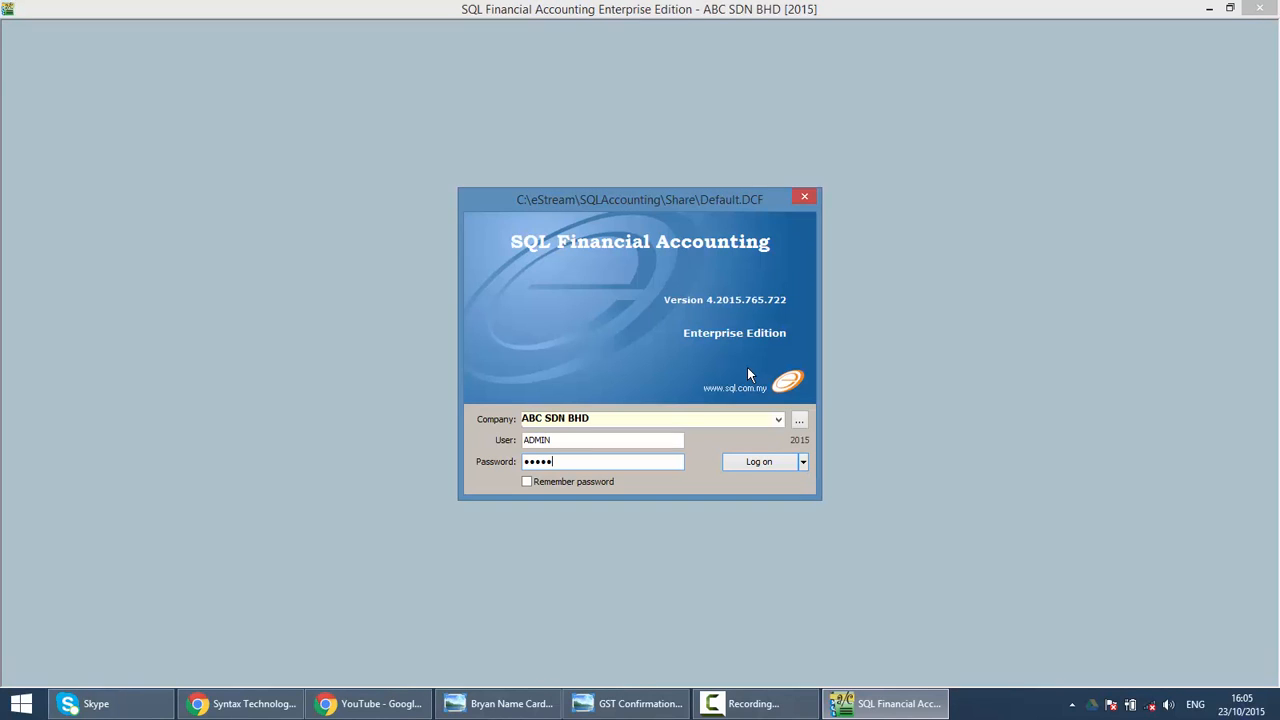
pyautogui.click(759, 461)
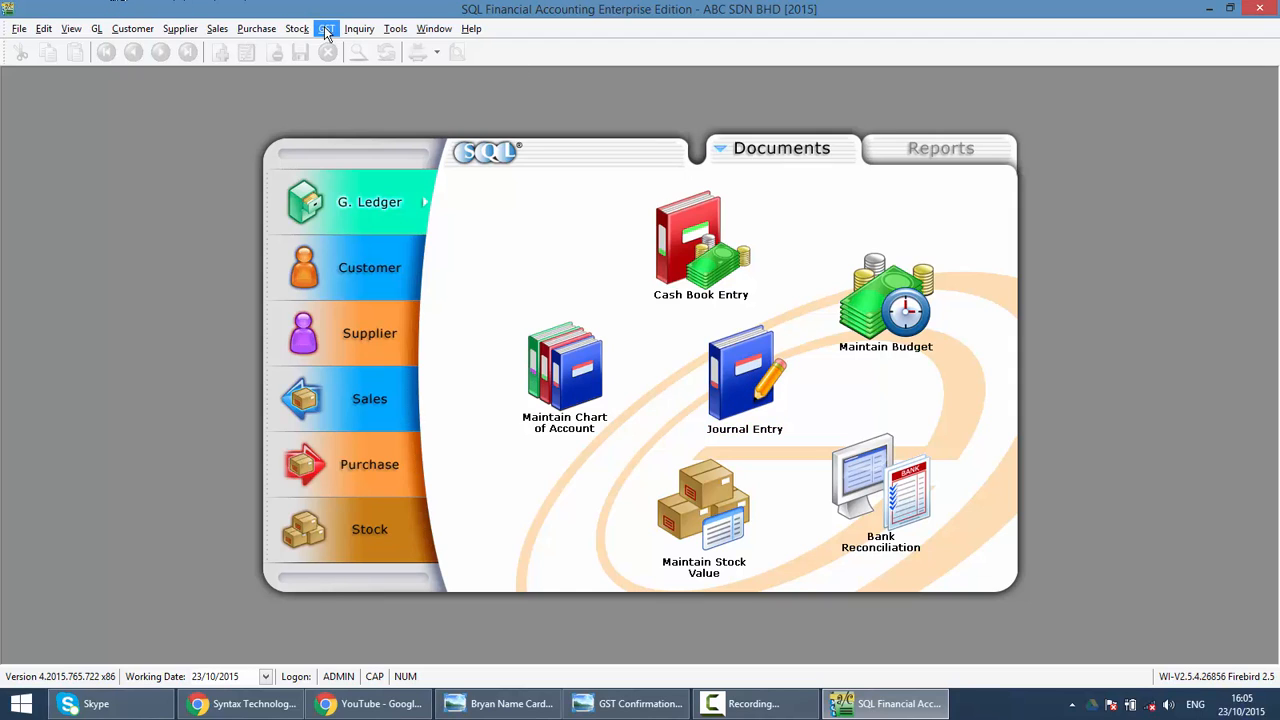
pyautogui.click(326, 28)
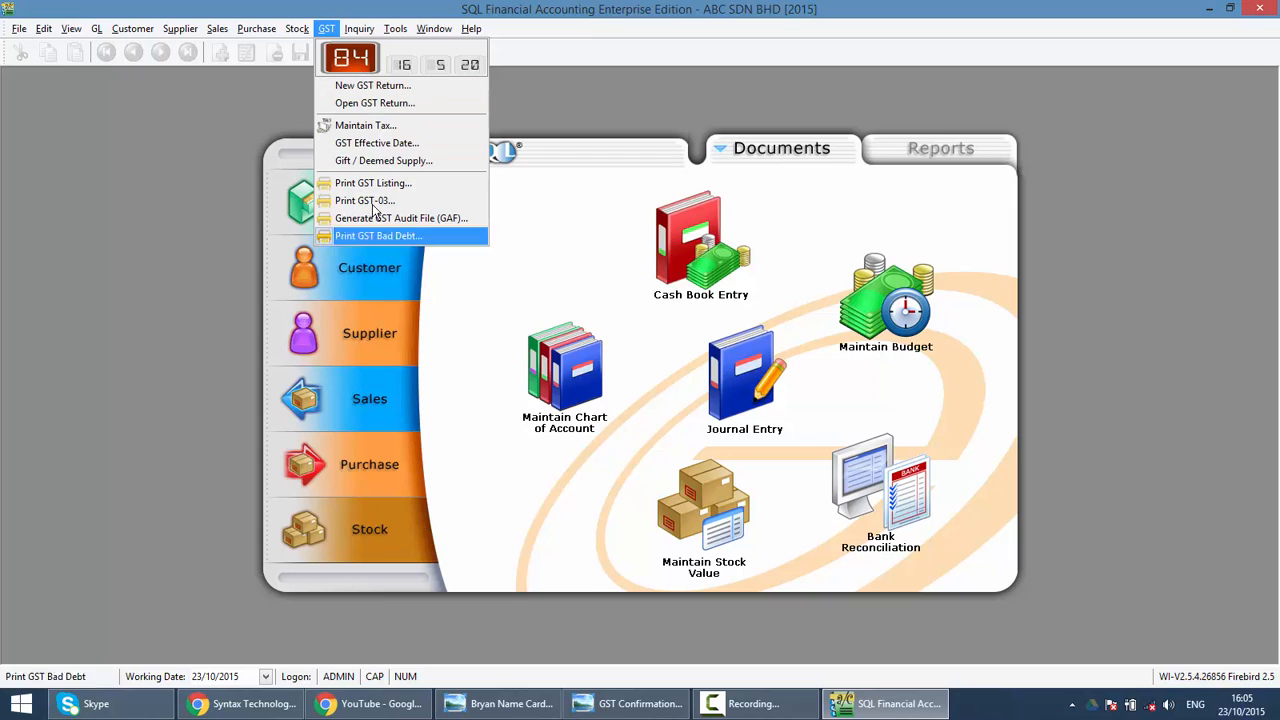
pyautogui.moveTo(405, 268)
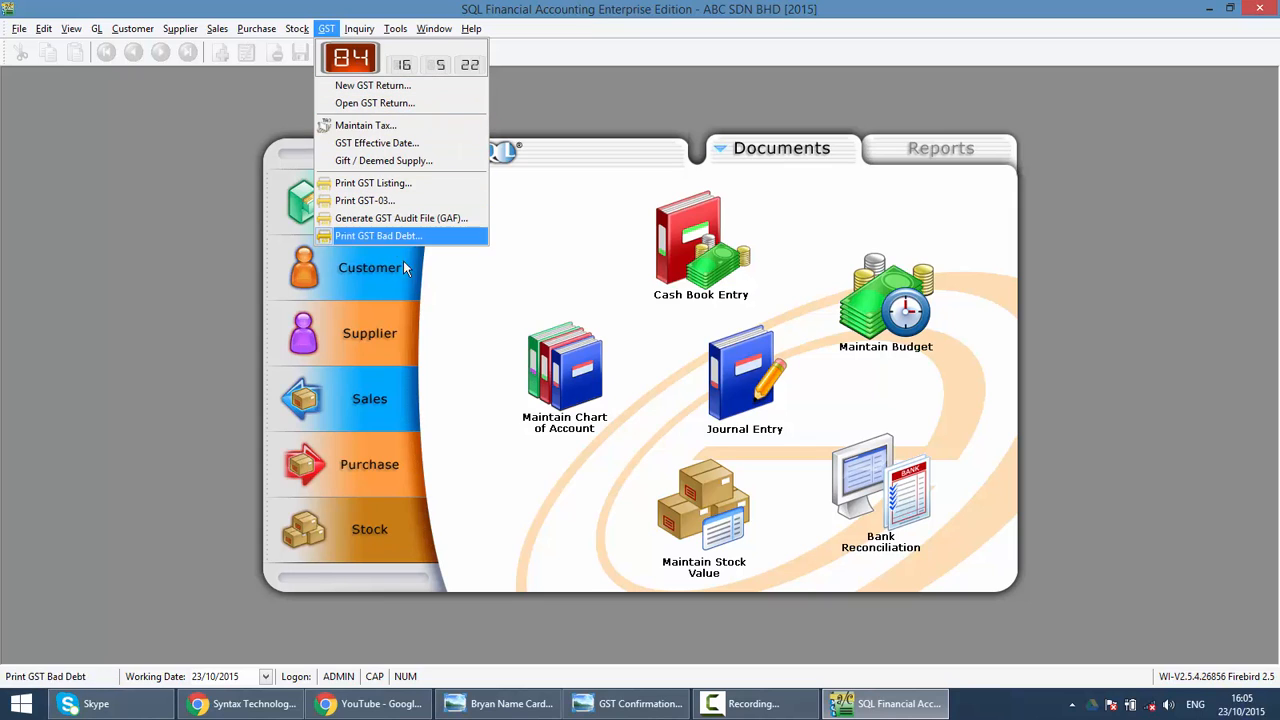
pyautogui.click(97, 332)
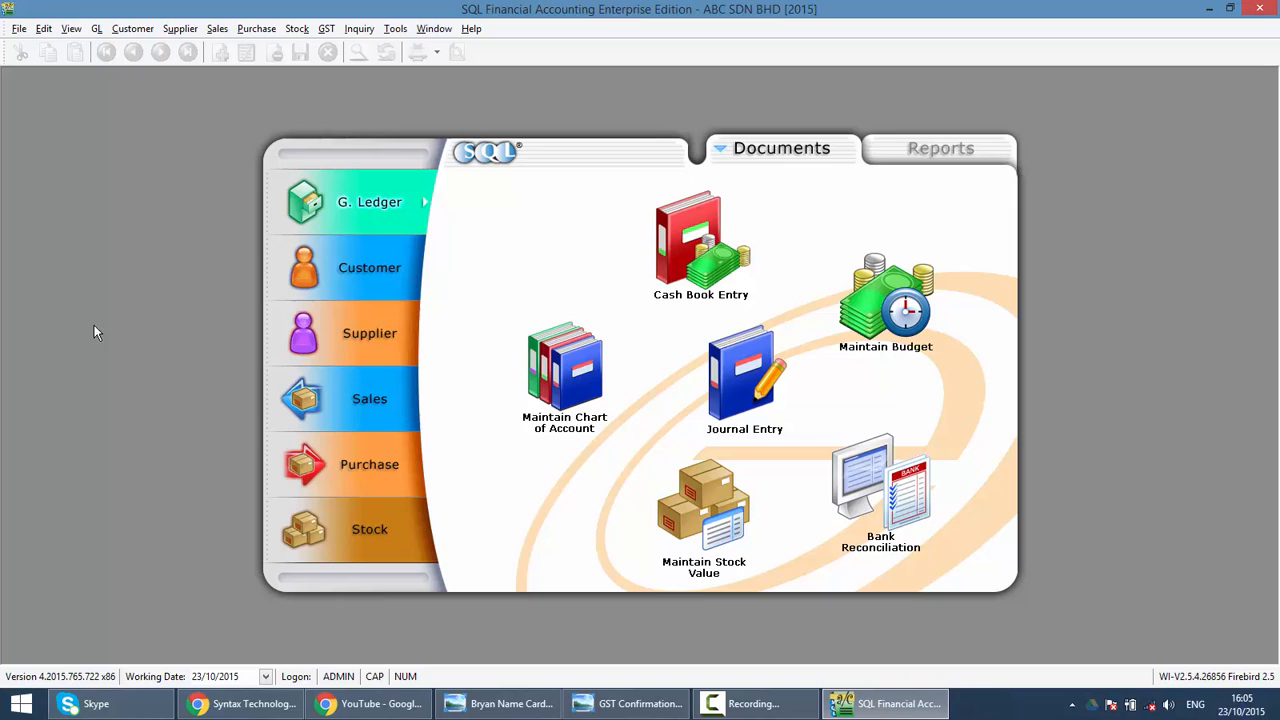
pyautogui.moveTo(109, 331)
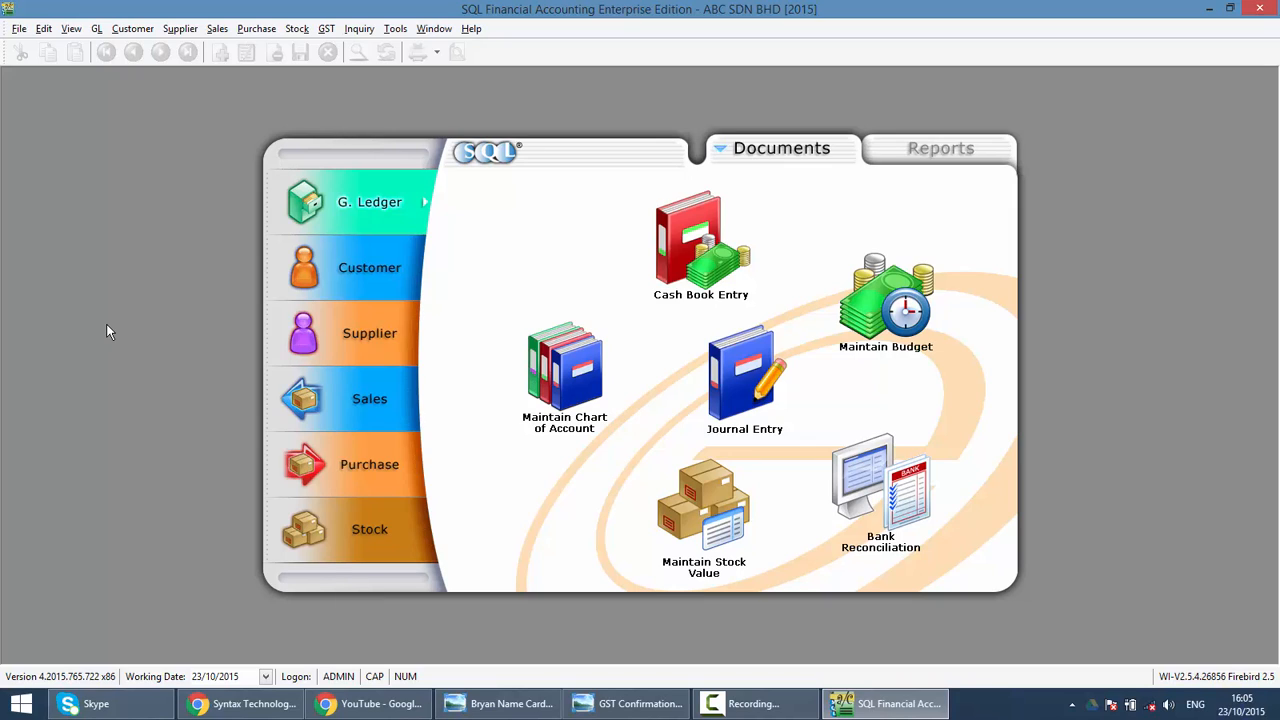
pyautogui.moveTo(248, 613)
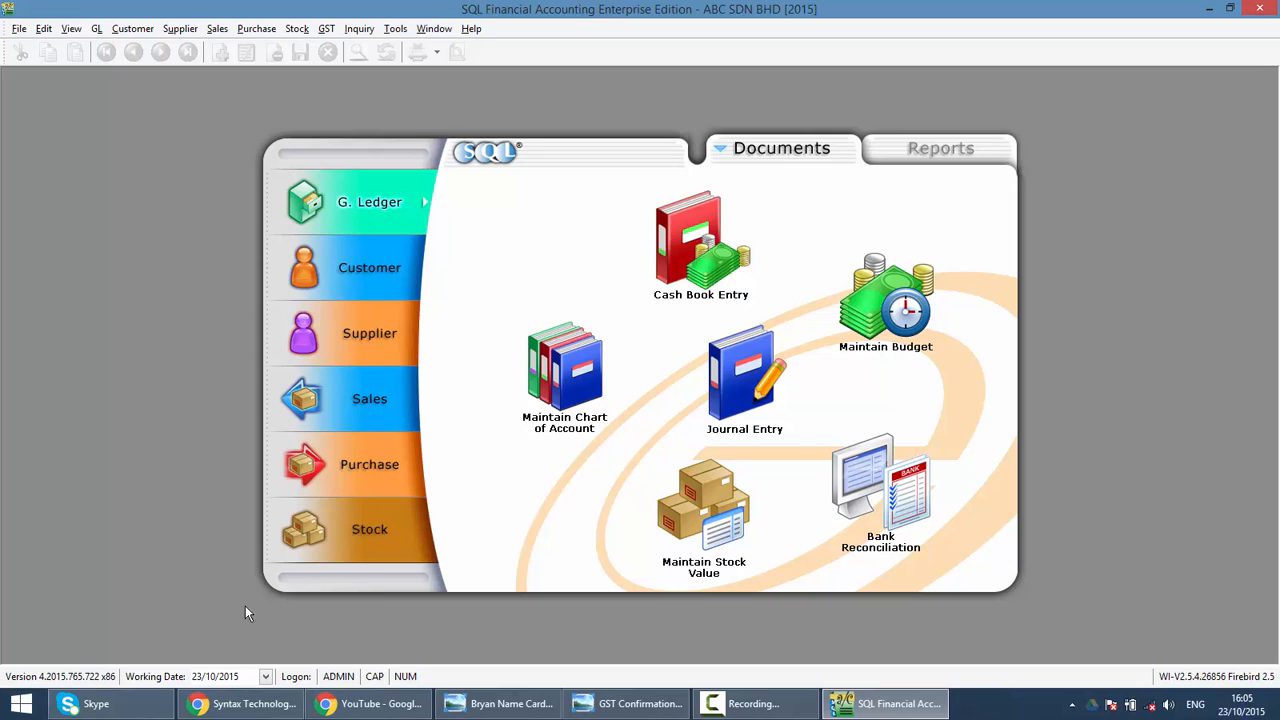
pyautogui.click(240, 703)
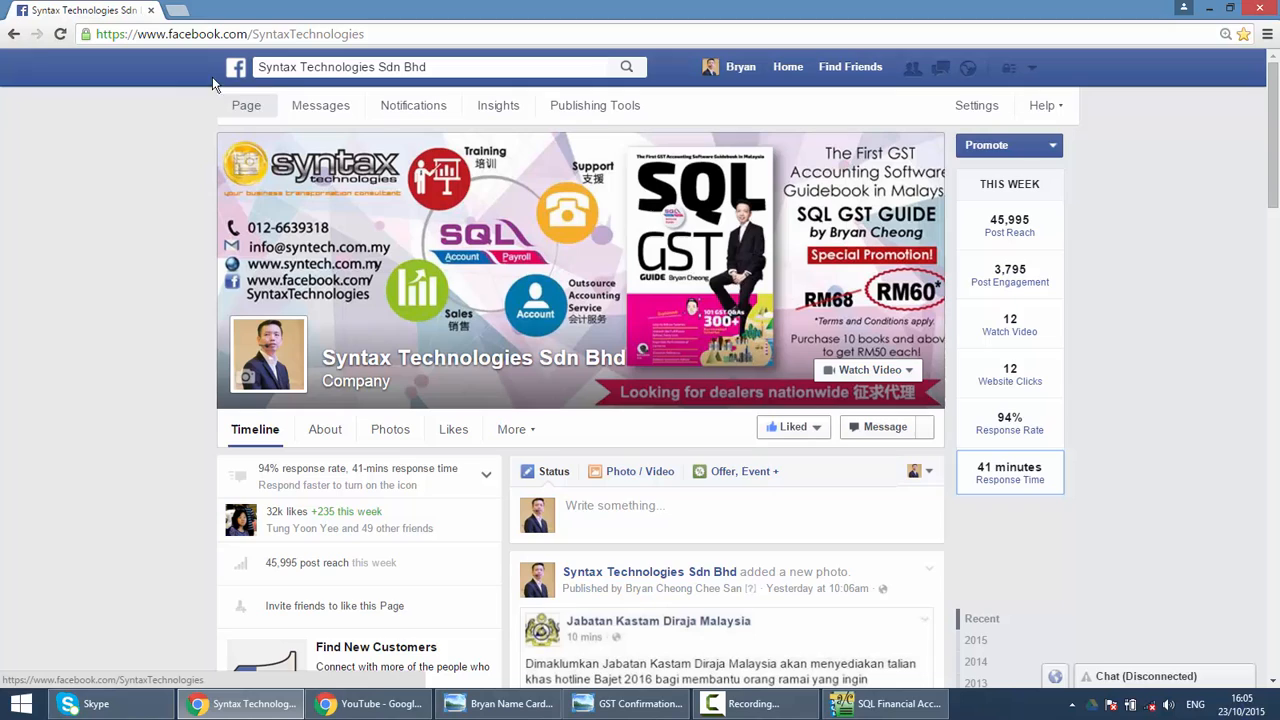
pyautogui.moveTo(562, 122)
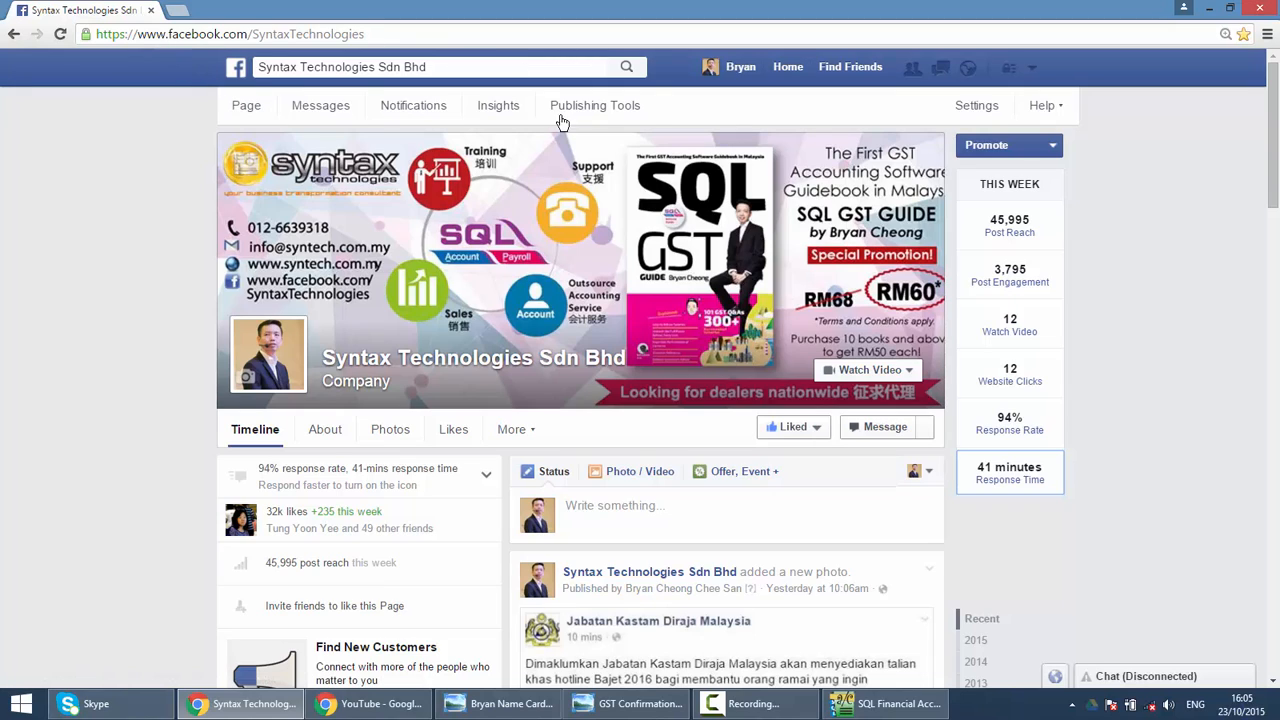
pyautogui.moveTo(685, 315)
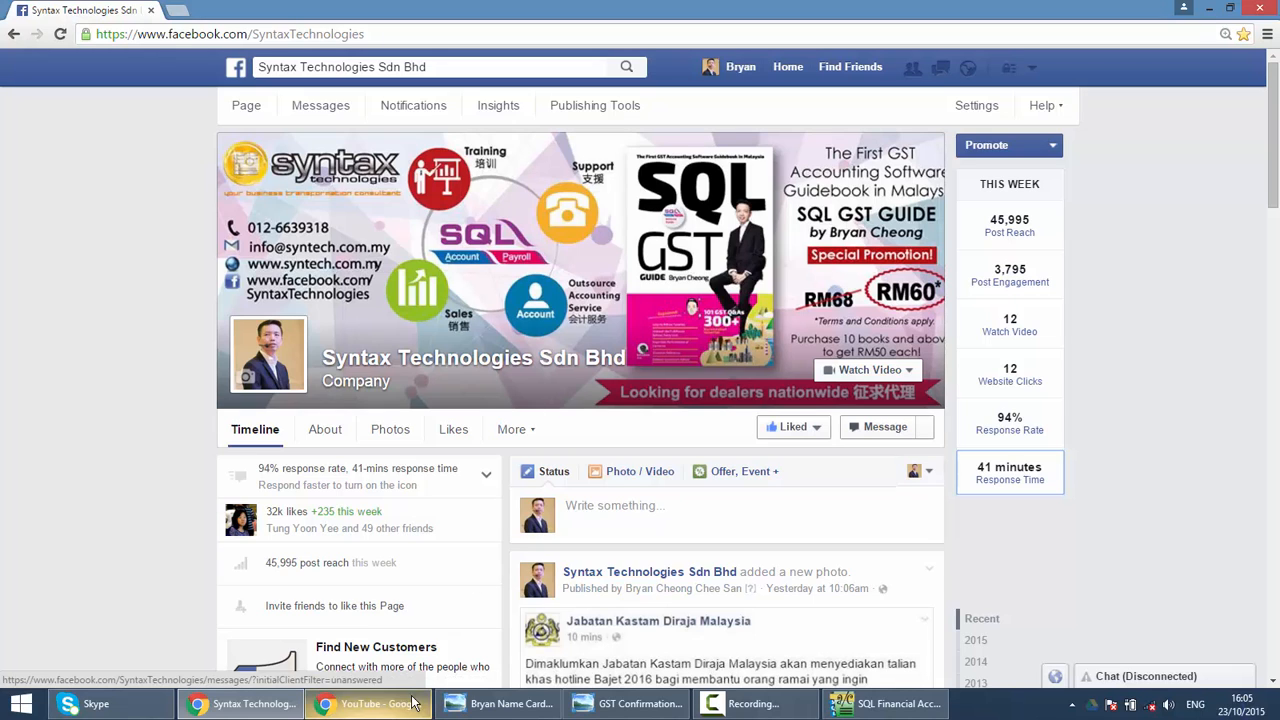
# Switch to the Syntax Technologies demo video page in Chrome
pyautogui.click(367, 703)
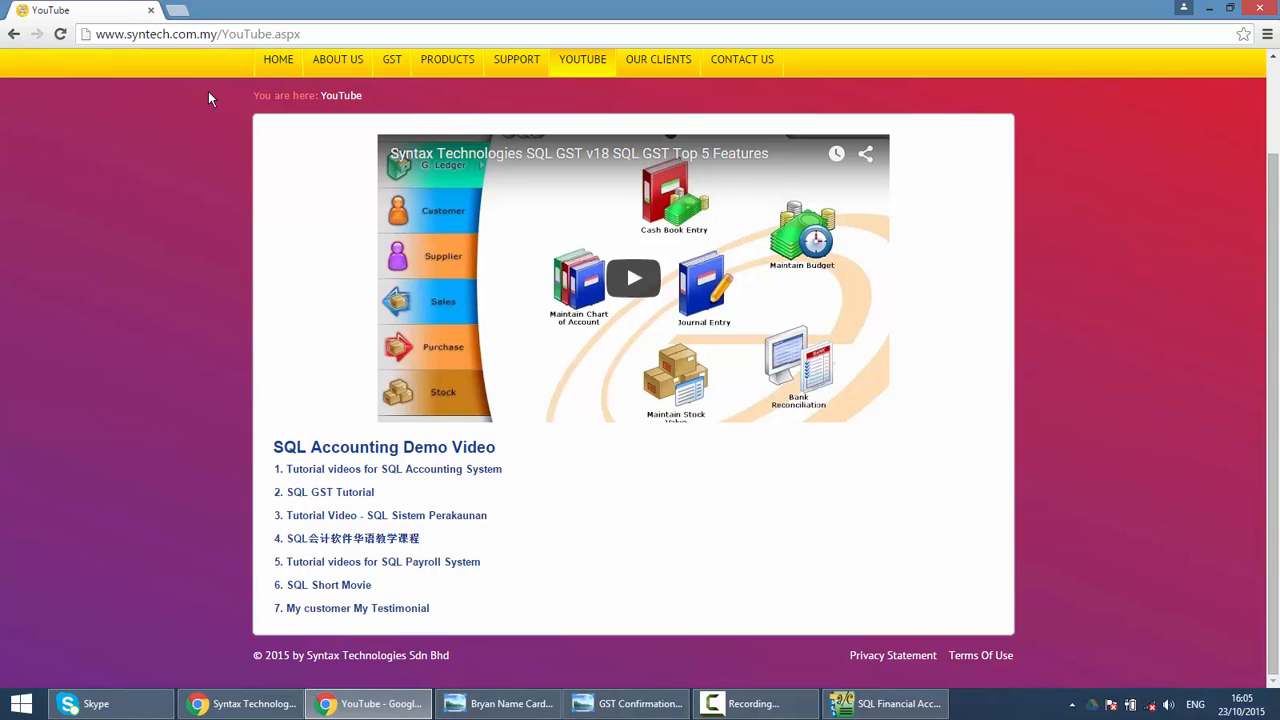
pyautogui.moveTo(437, 82)
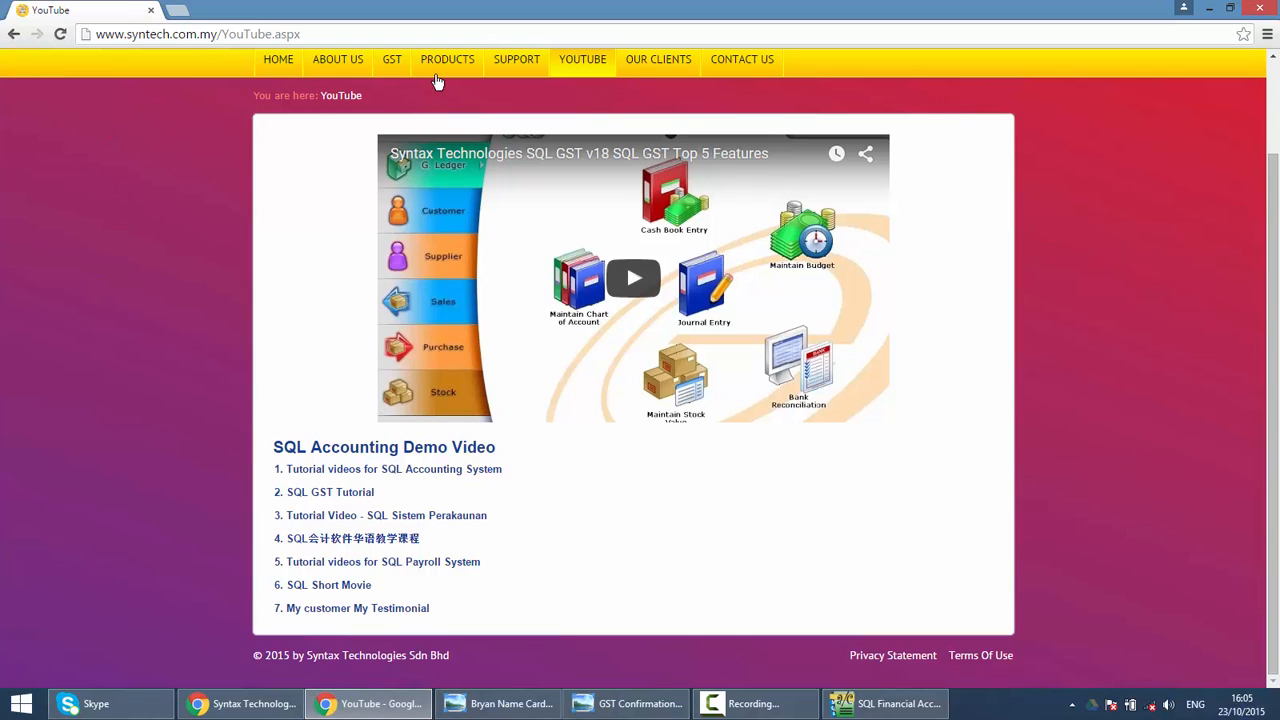
pyautogui.moveTo(323, 492)
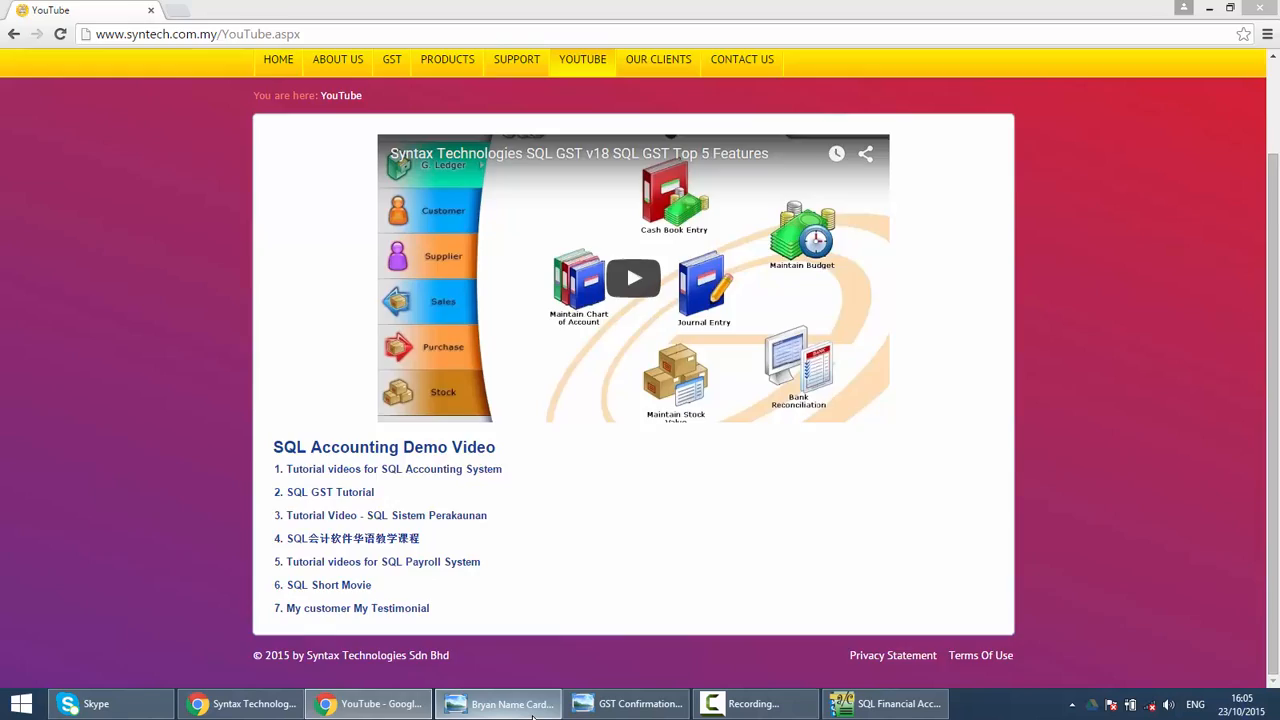
# Switch back to the Syntax Technologies business card in Windows Photo Viewer
pyautogui.click(497, 703)
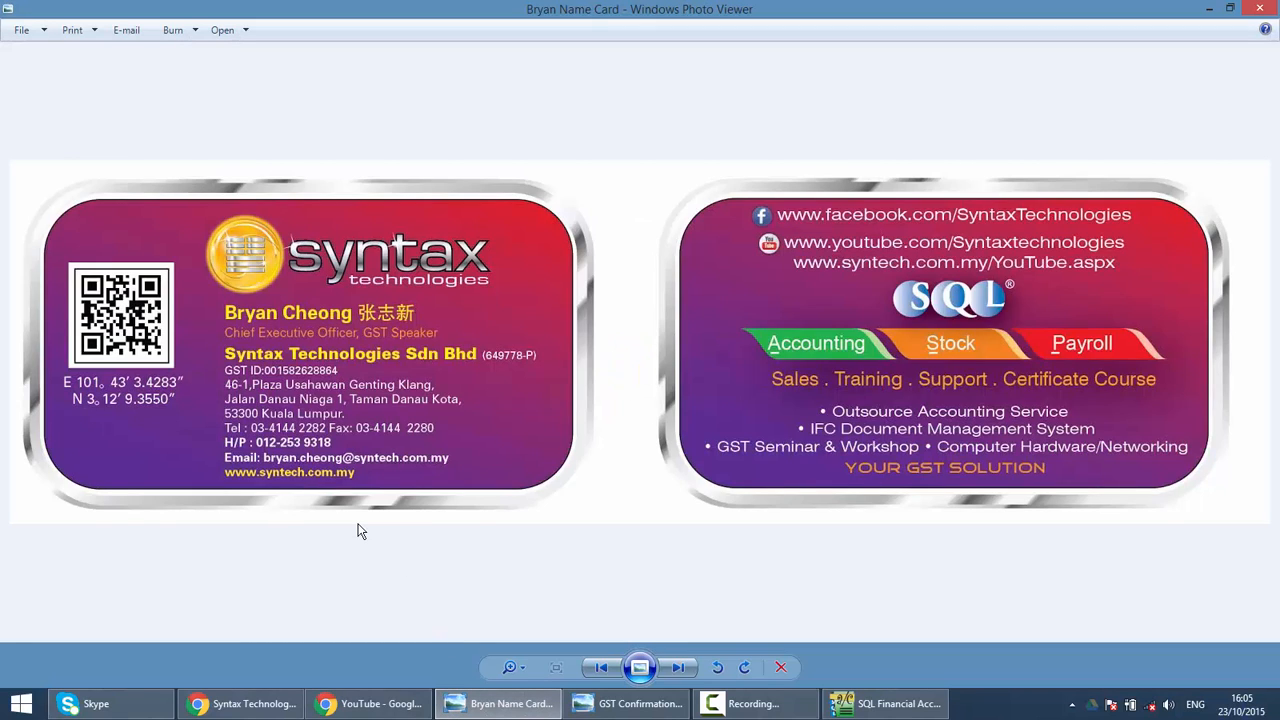